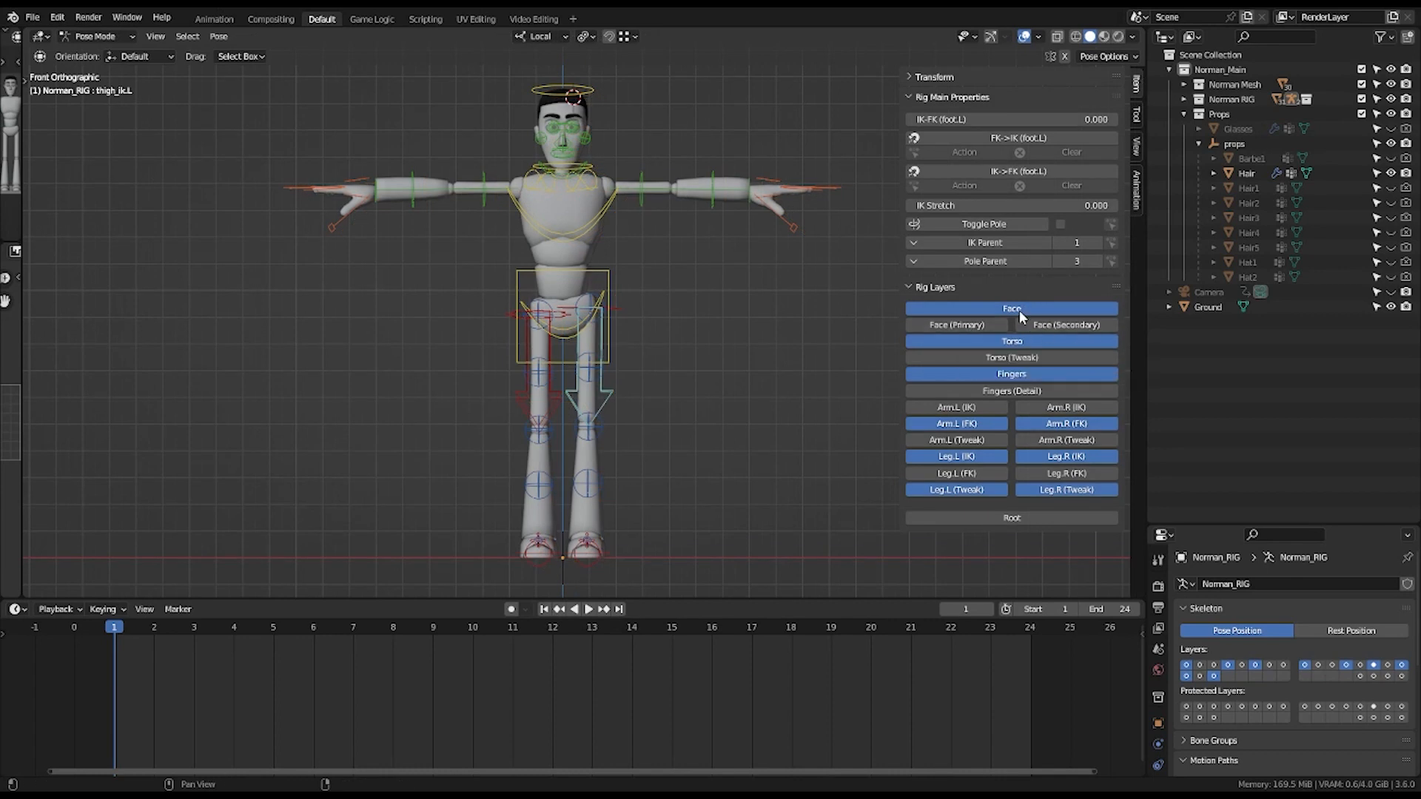
# Set show_L_Arm, show_L_Leg, show_R_Arm, show_R_Leg, show_head and show_torso to 0 on the visibility CTRL bone.
pyautogui.press('Tab')
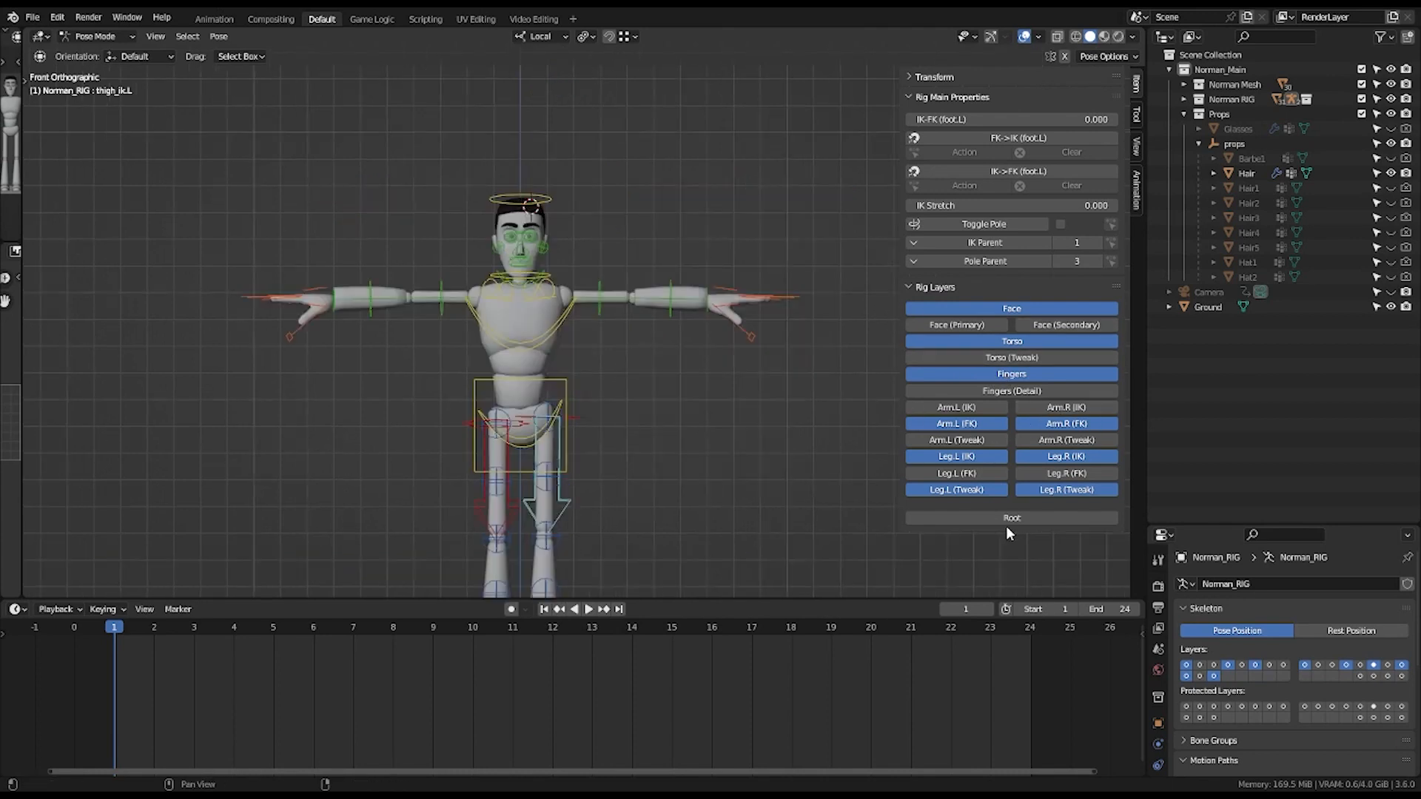
pyautogui.moveTo(1012, 517)
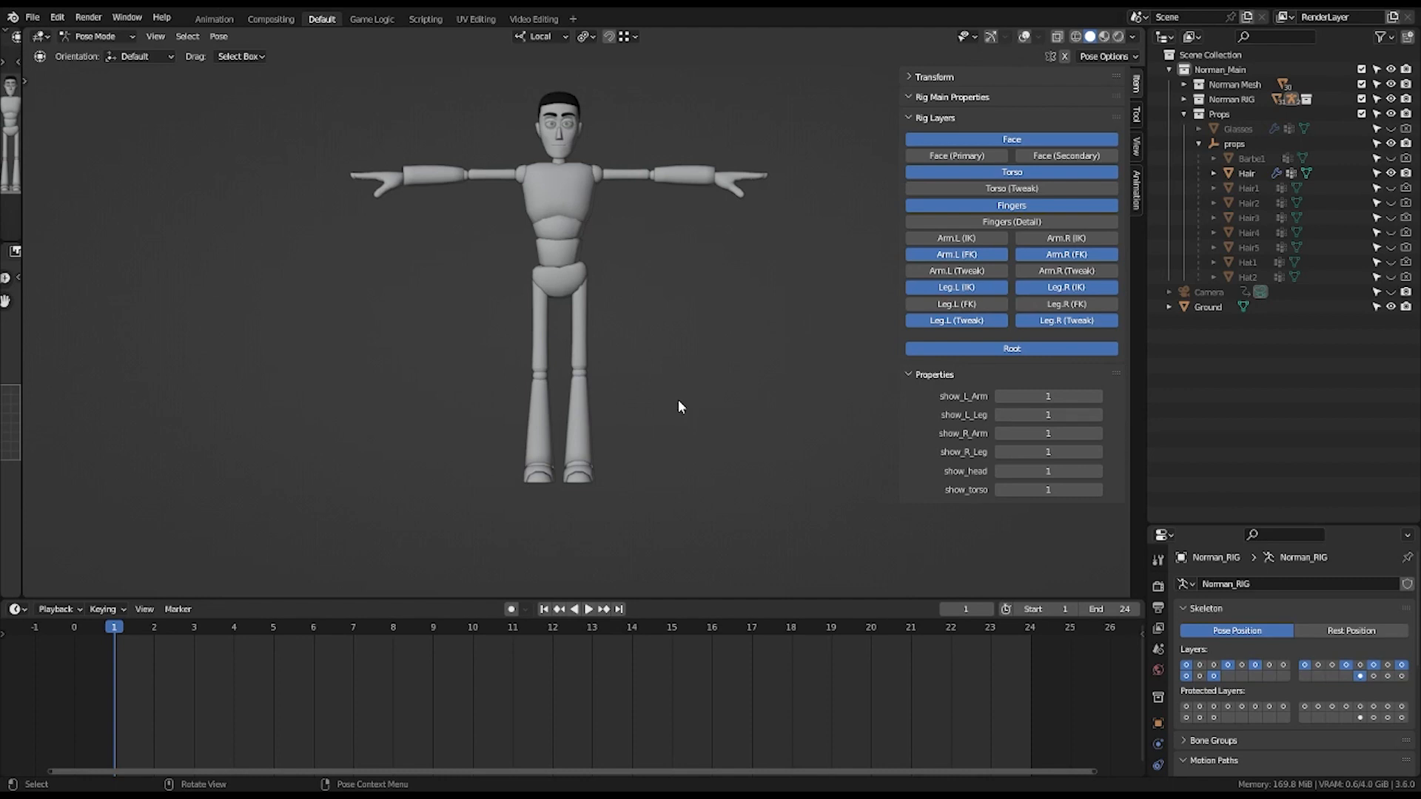
pyautogui.moveTo(1012, 38)
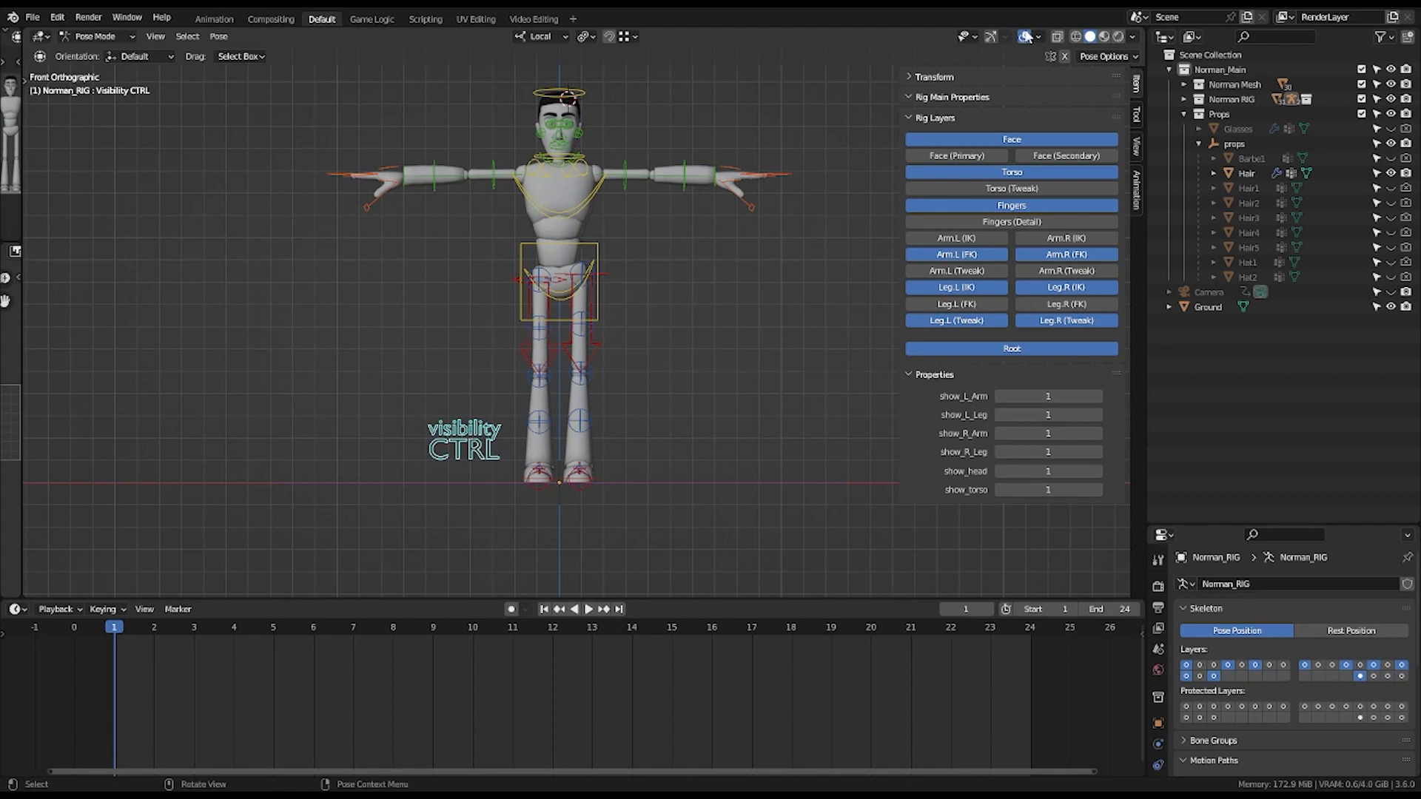
pyautogui.click(1000, 396)
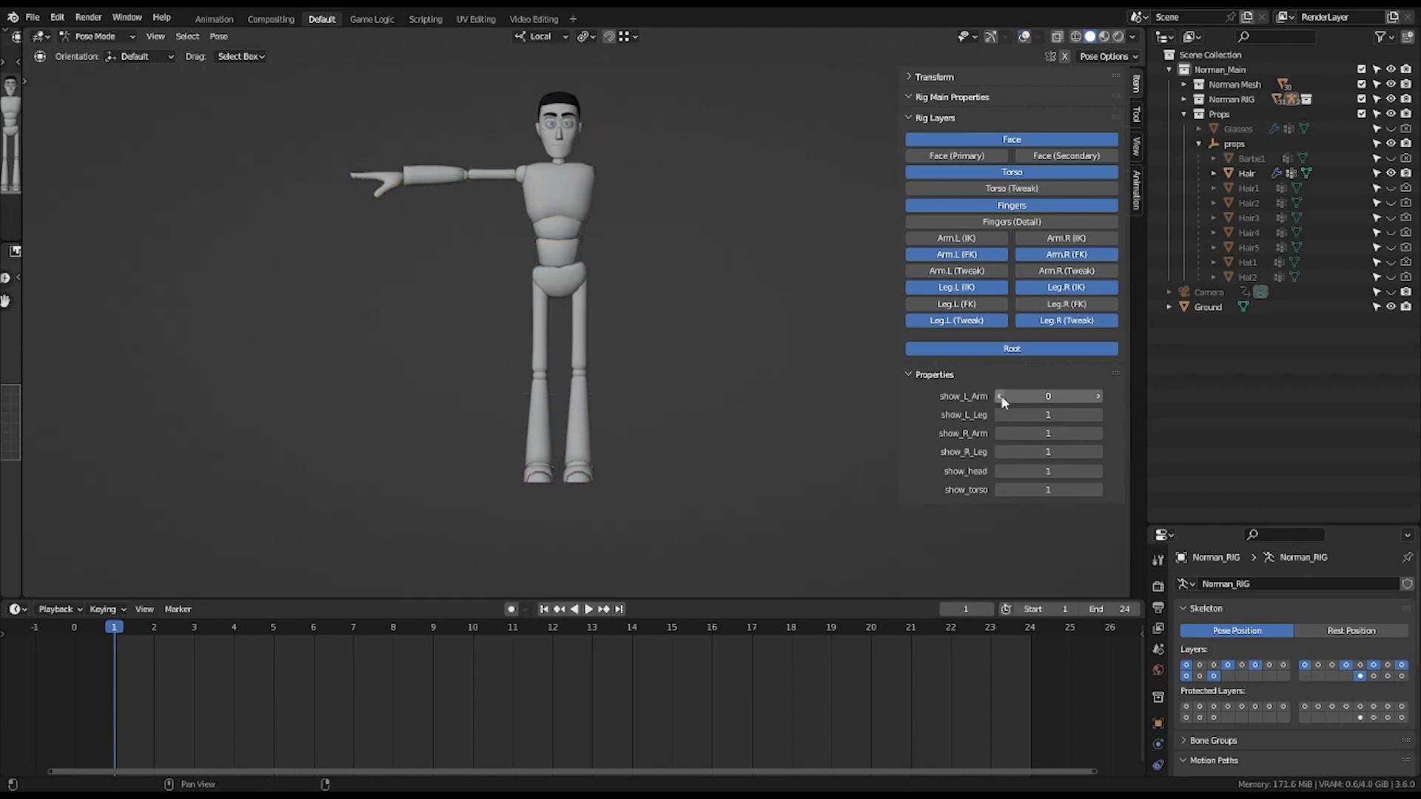
pyautogui.click(1001, 415)
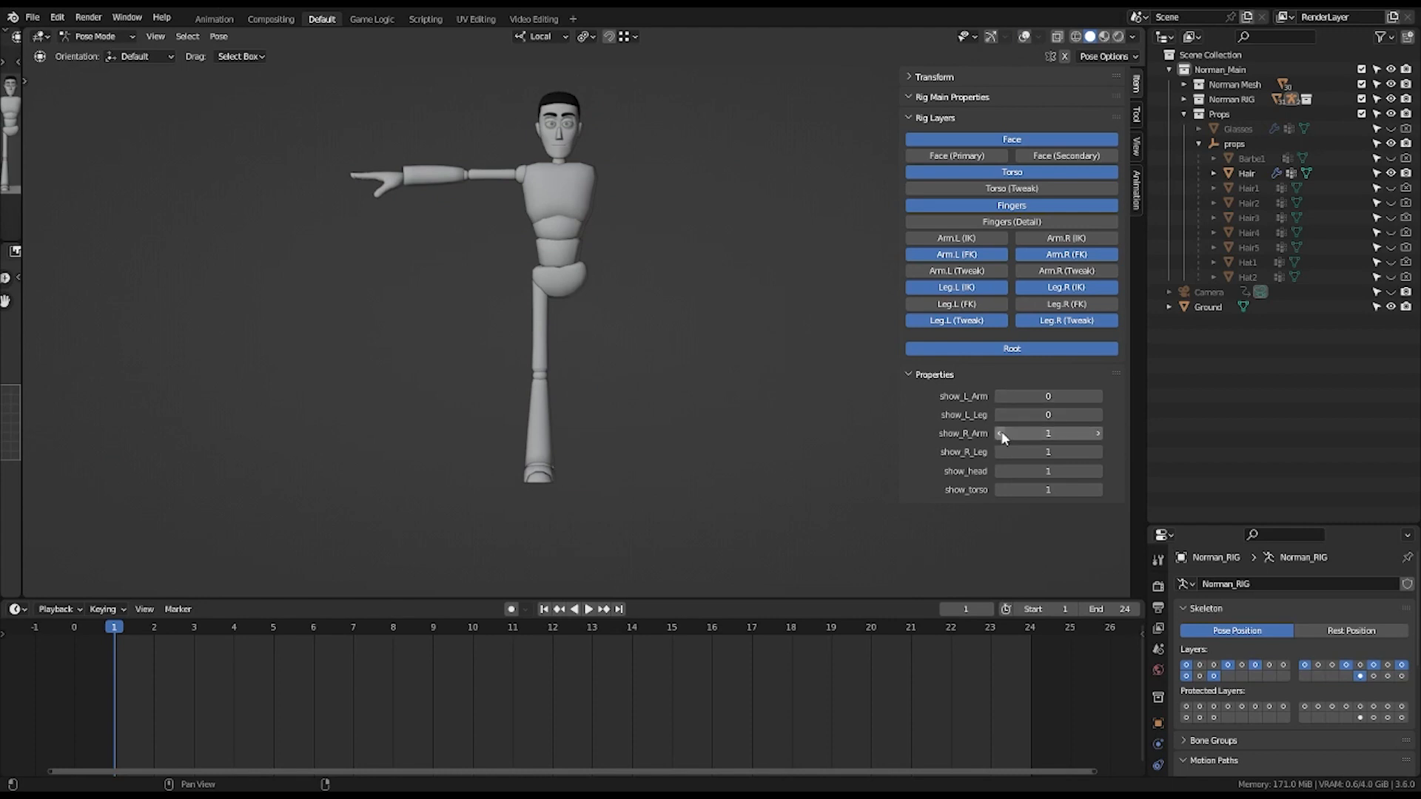
pyautogui.click(1004, 433)
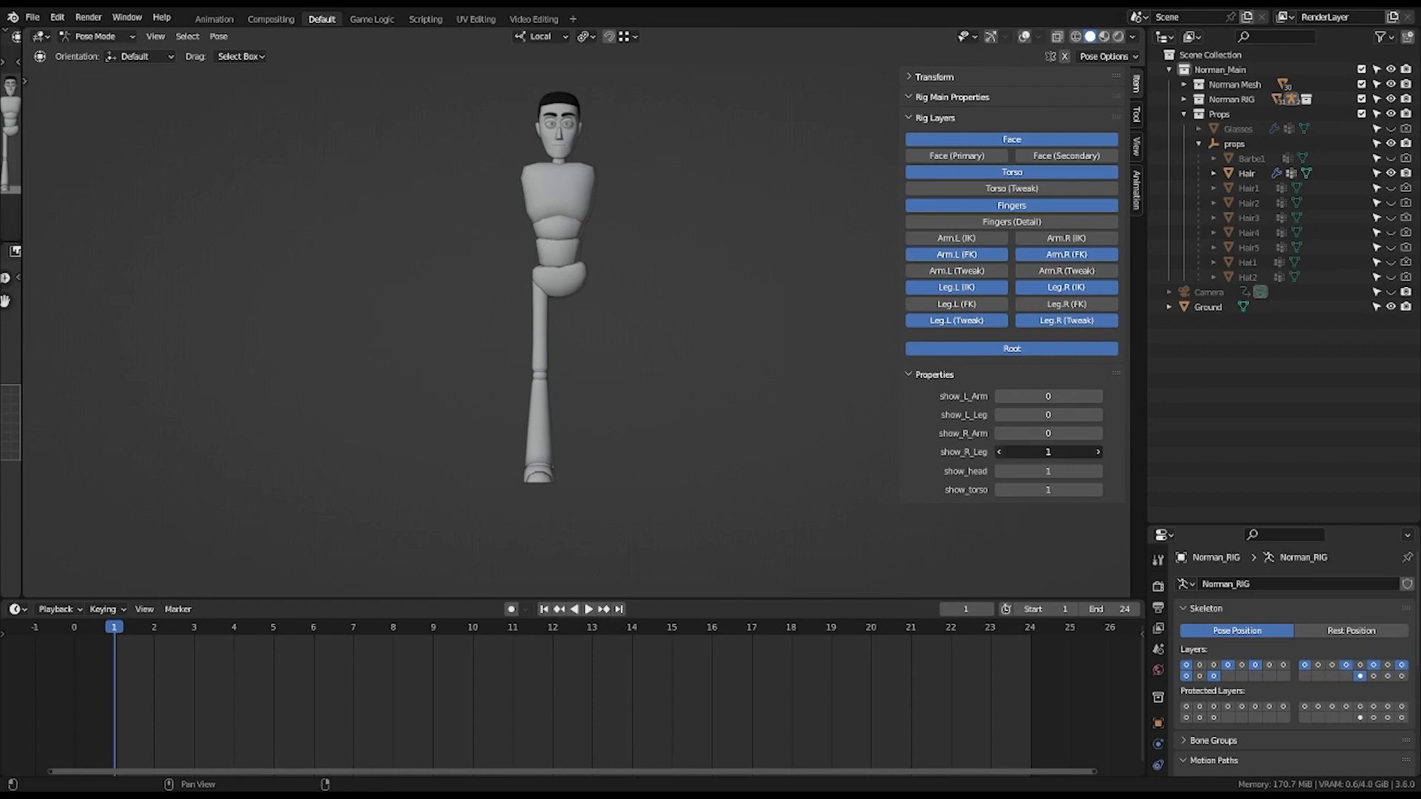
pyautogui.click(1000, 451)
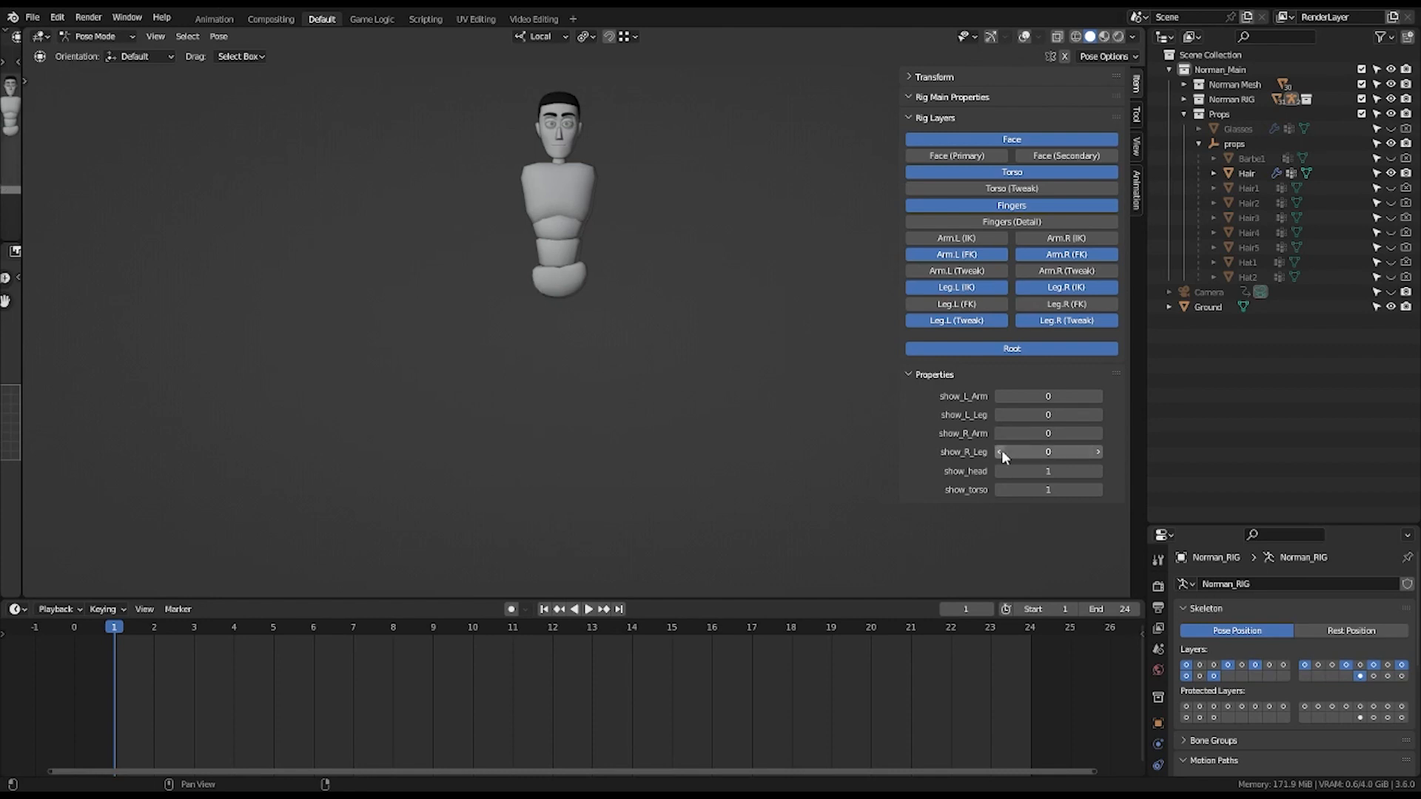
pyautogui.click(1049, 471)
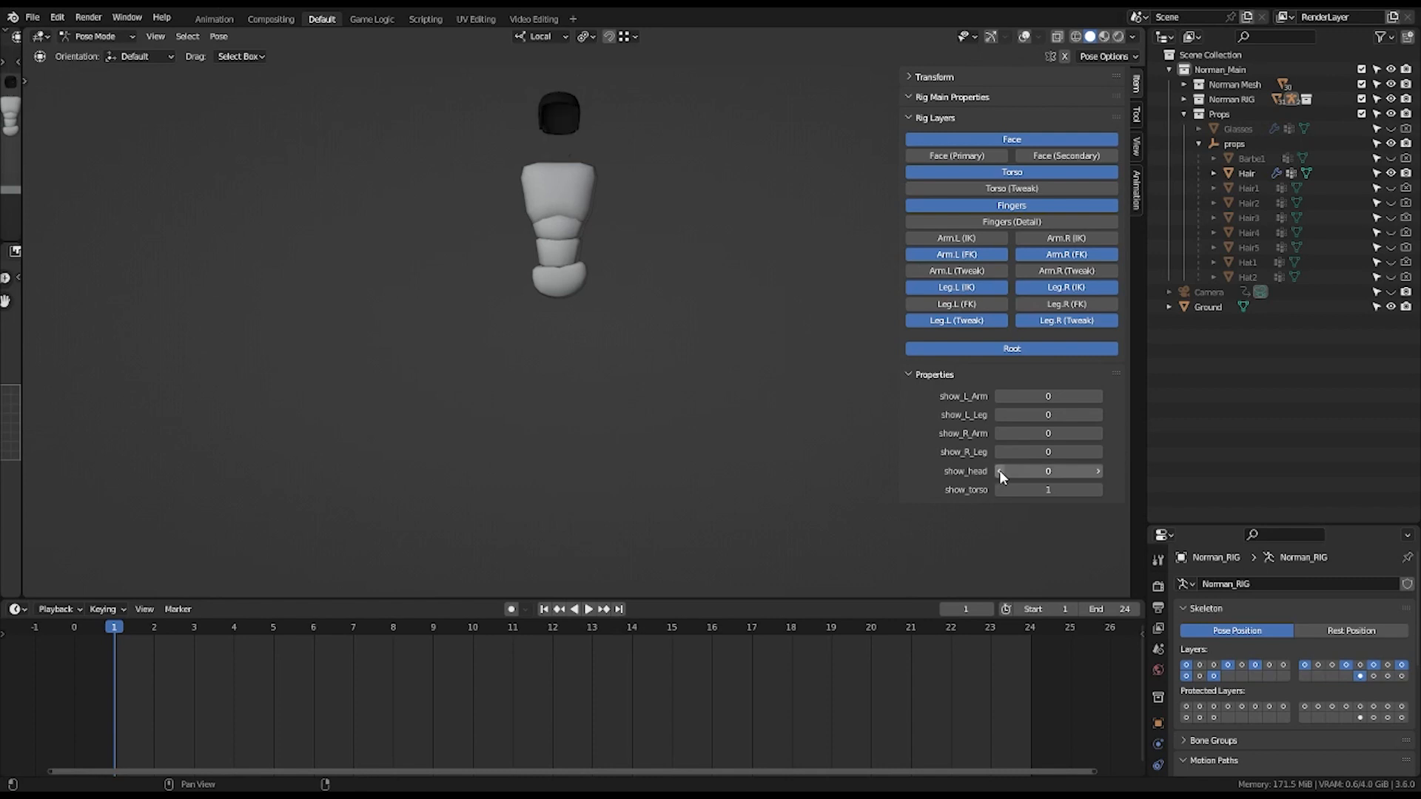
pyautogui.click(1001, 489)
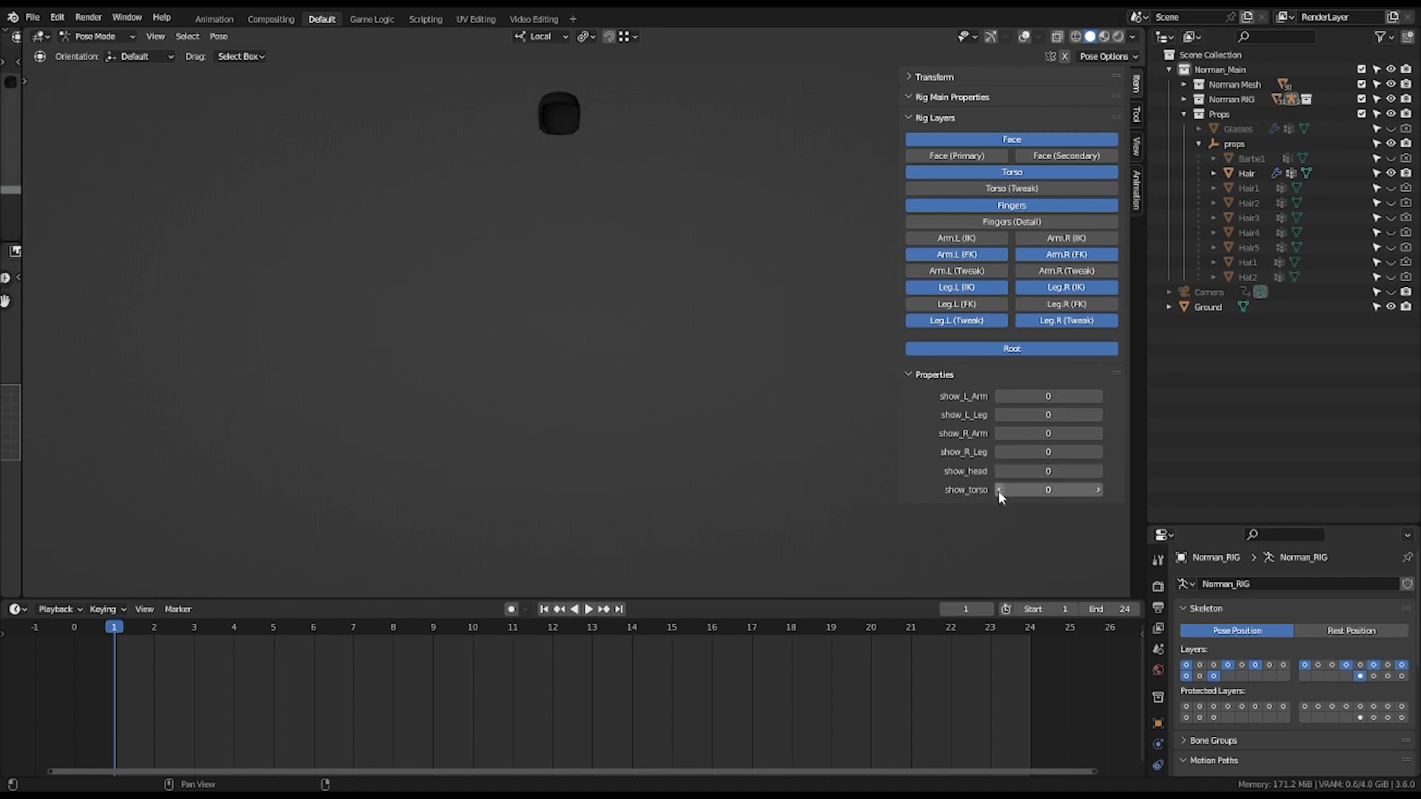
# Restore the body parts to visible, re-hide the left arm briefly, and reveal the head's facial controls.
pyautogui.click(1097, 489)
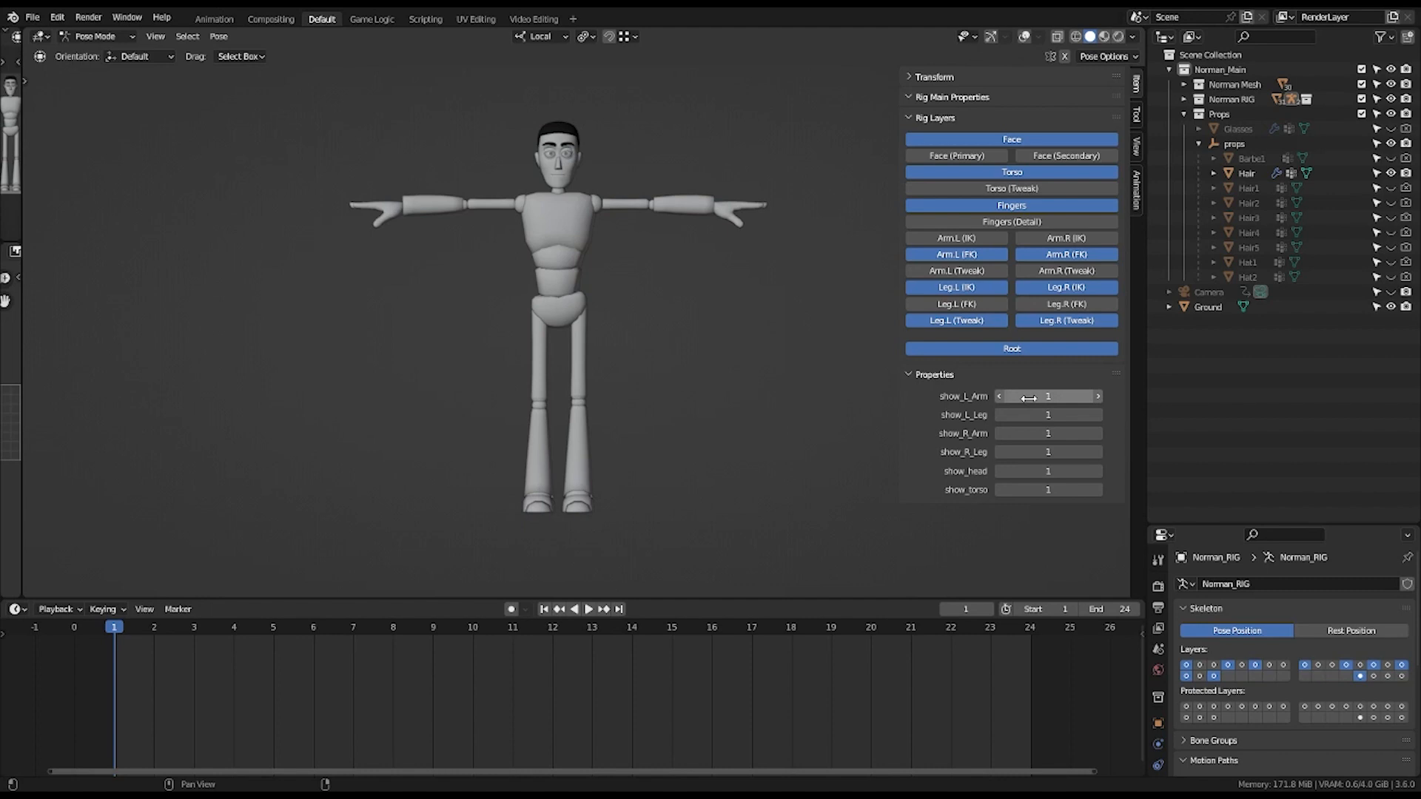
pyautogui.click(999, 396)
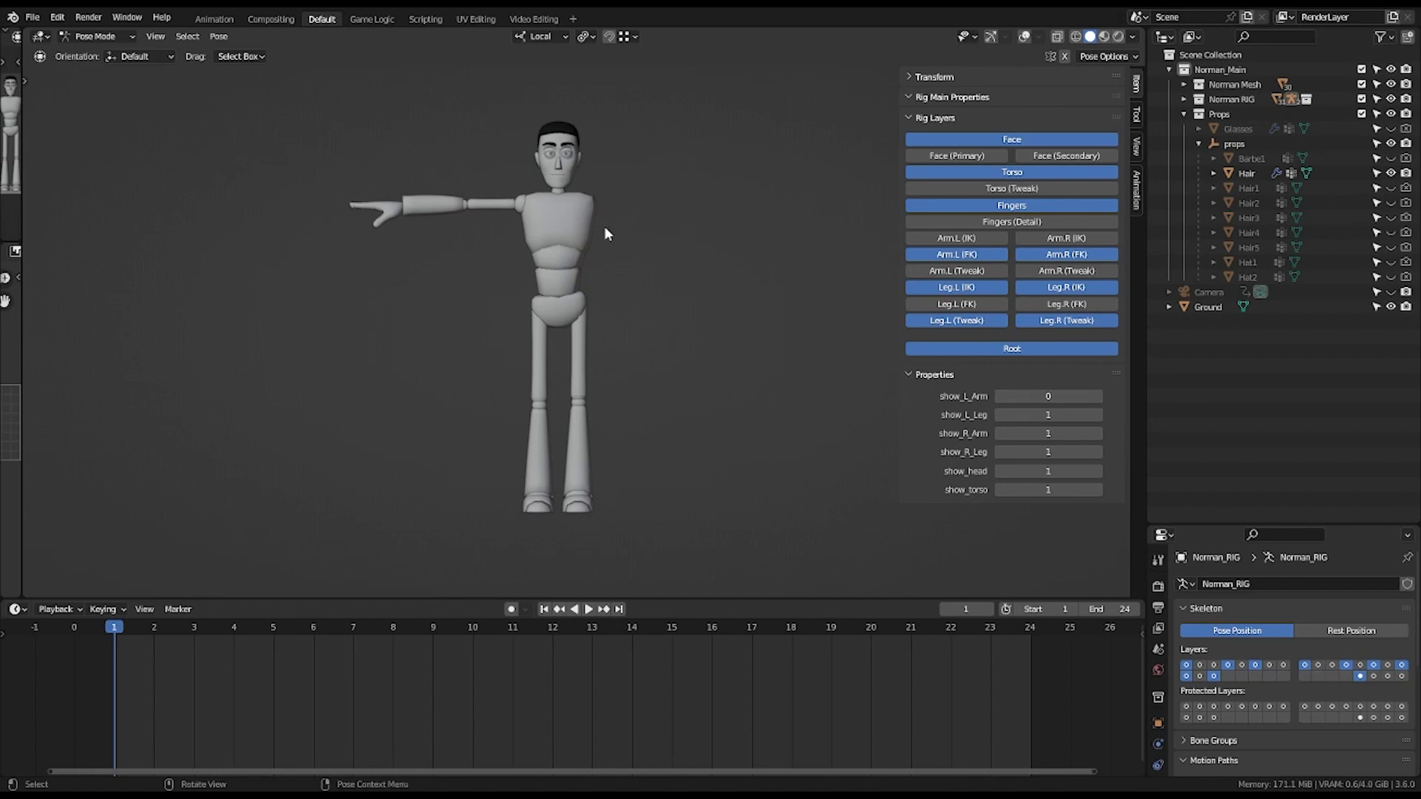
pyautogui.moveTo(994, 435)
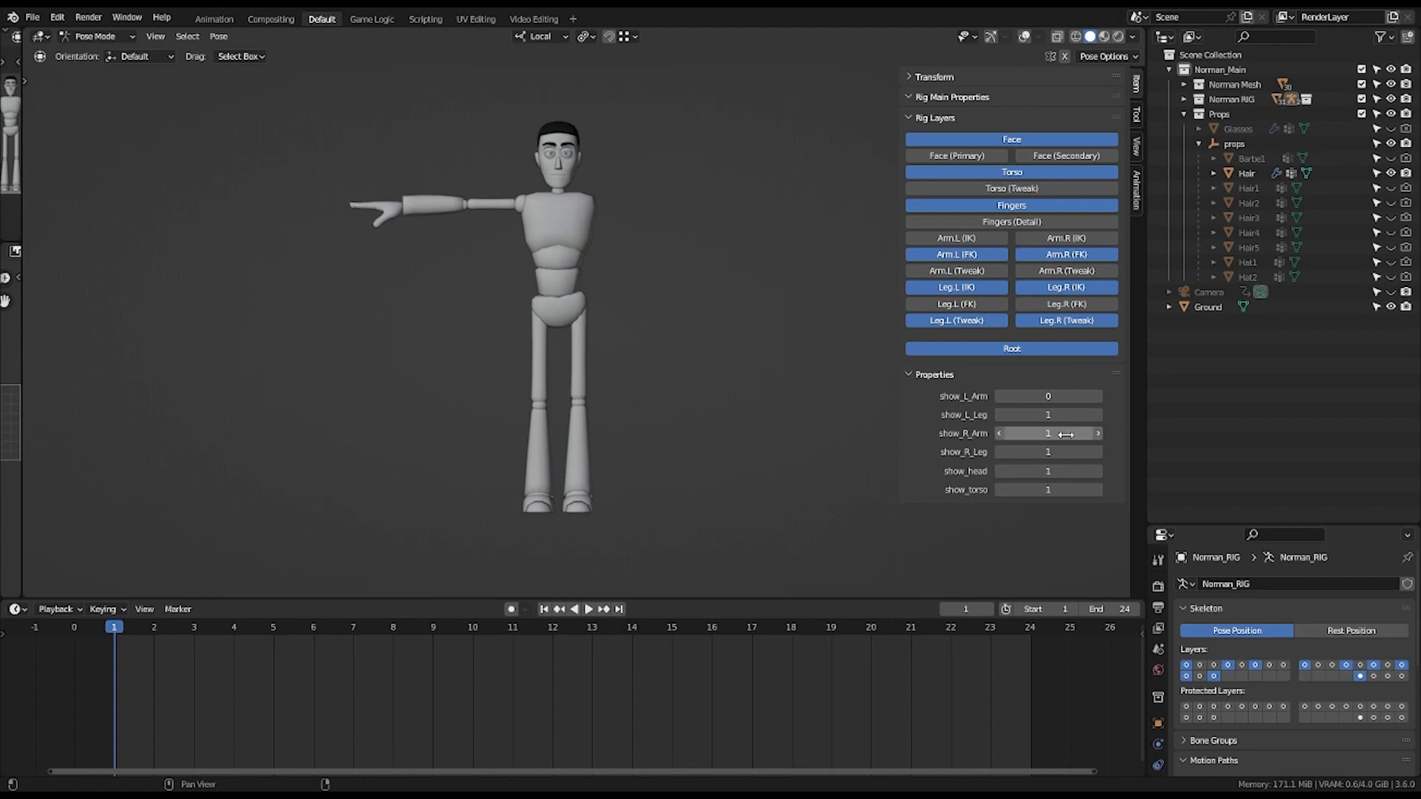
pyautogui.click(1048, 433)
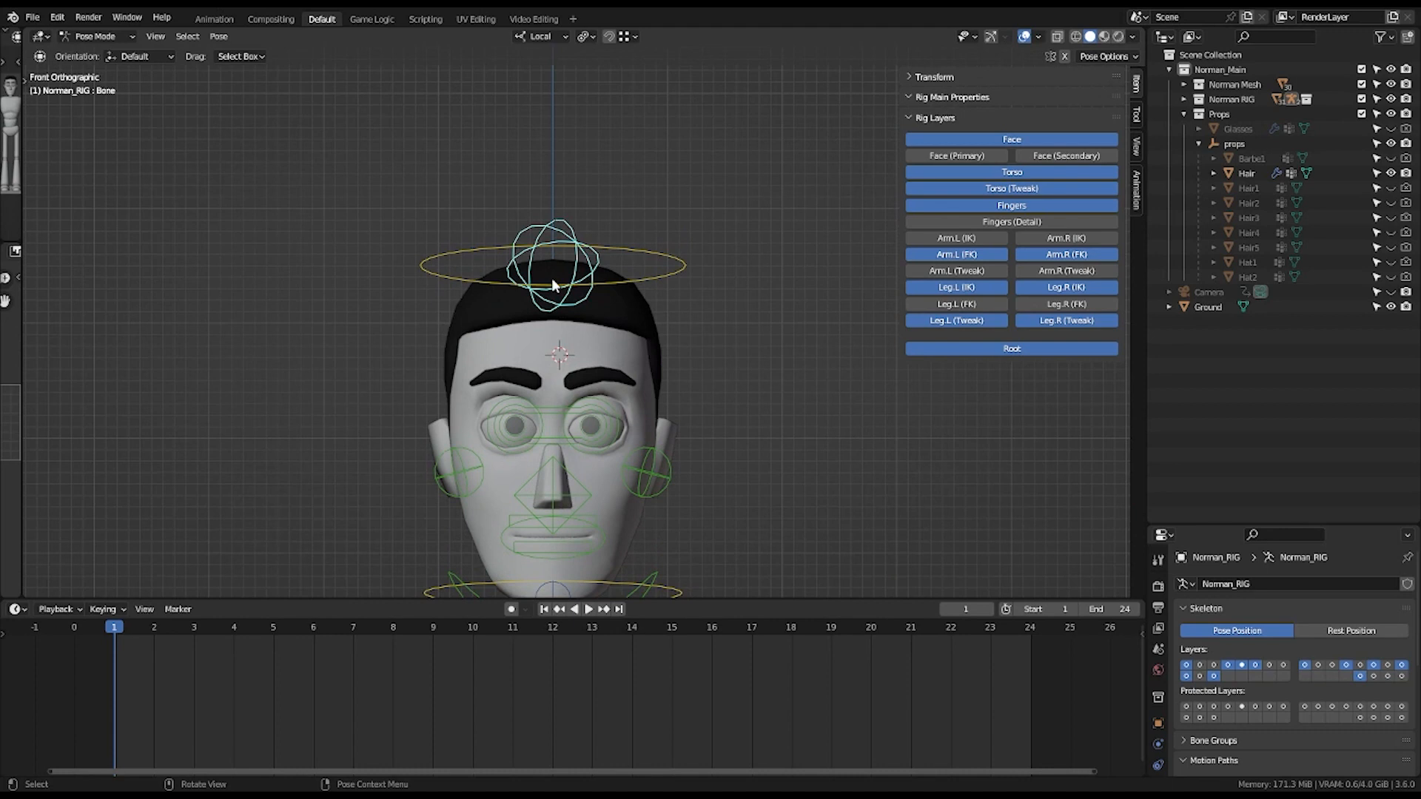
# Move Norman's head control with G and confirm the test move.
pyautogui.press('g')
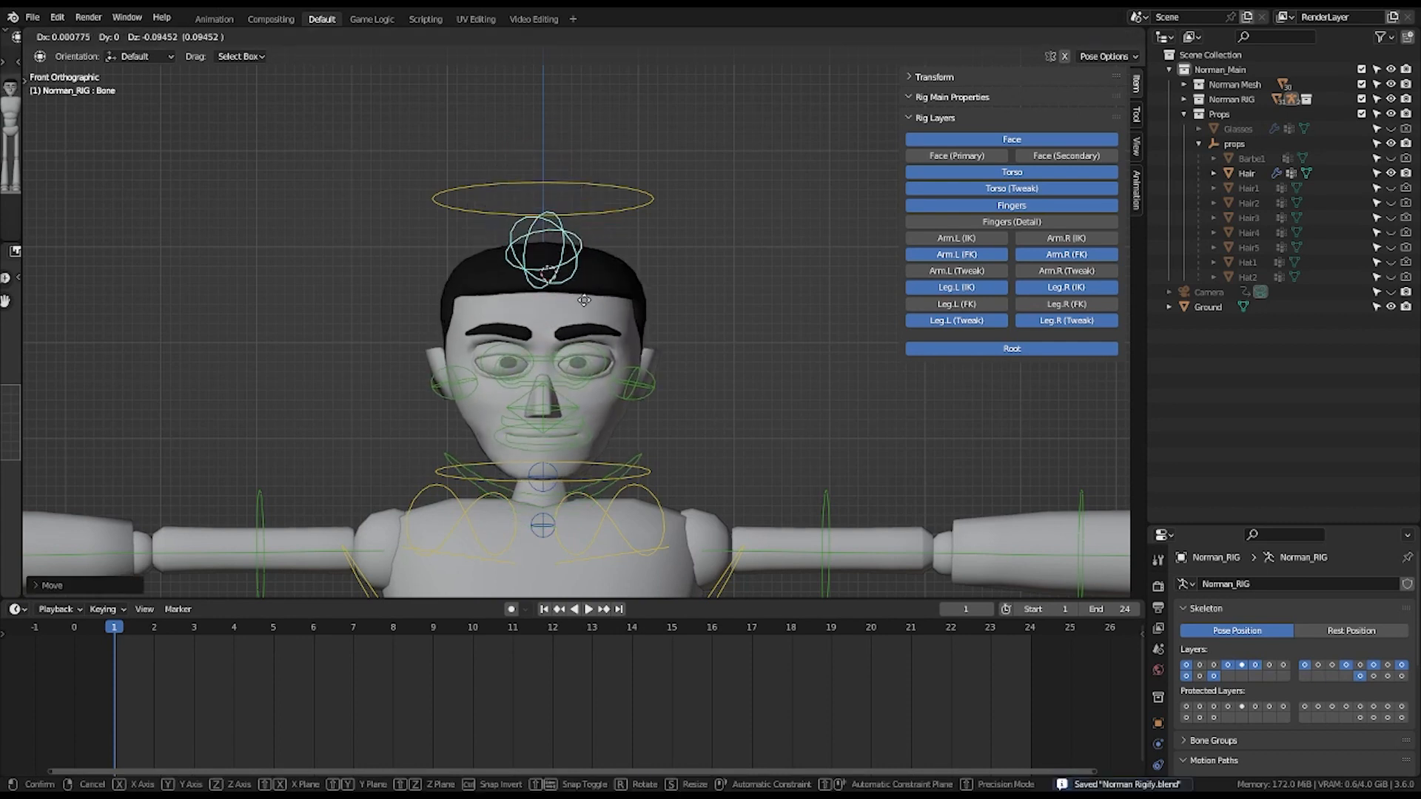
pyautogui.click(581, 322)
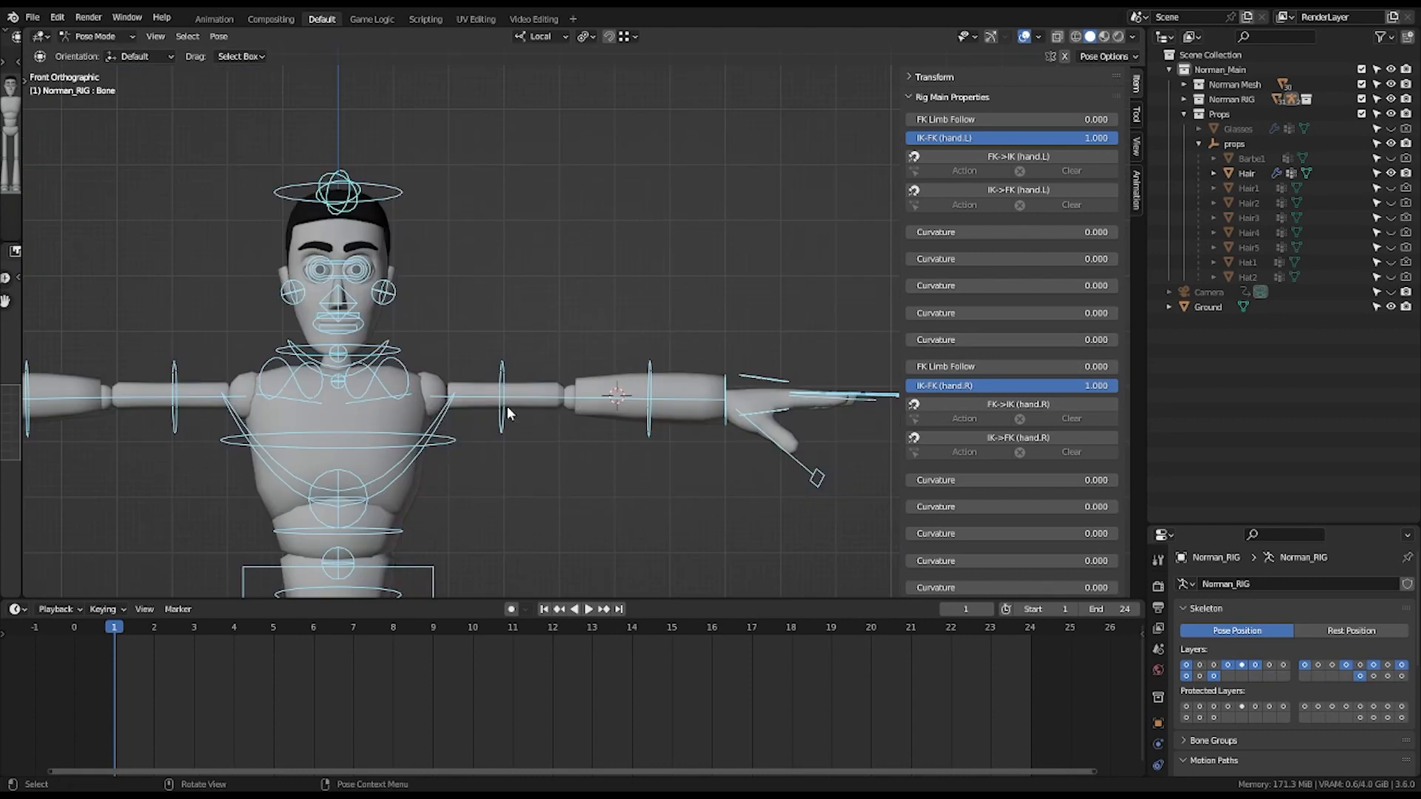
pyautogui.moveTo(952, 436)
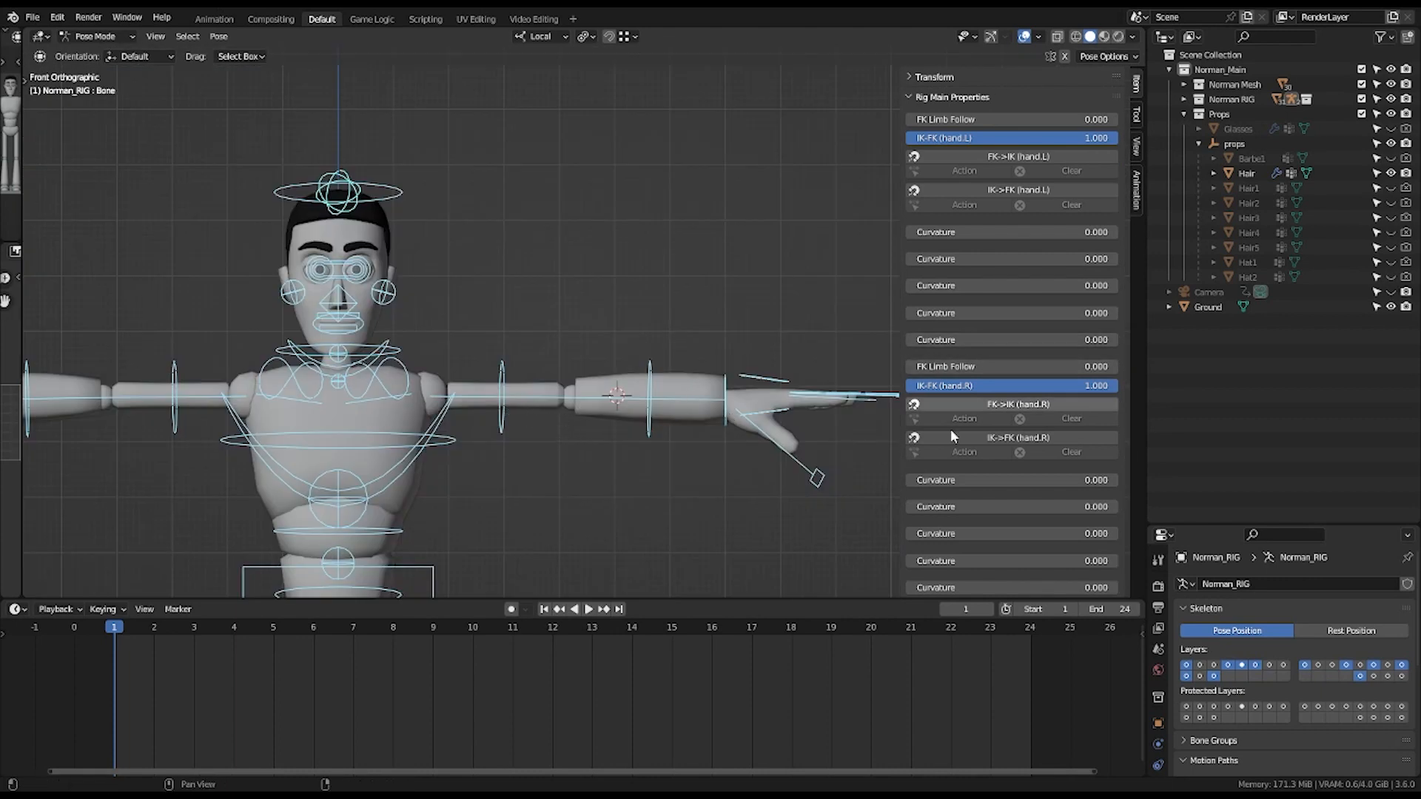
# Enable the Arm.L (Tweak) layer and curve the left arm with its forearm tweak bones.
pyautogui.click(949, 116)
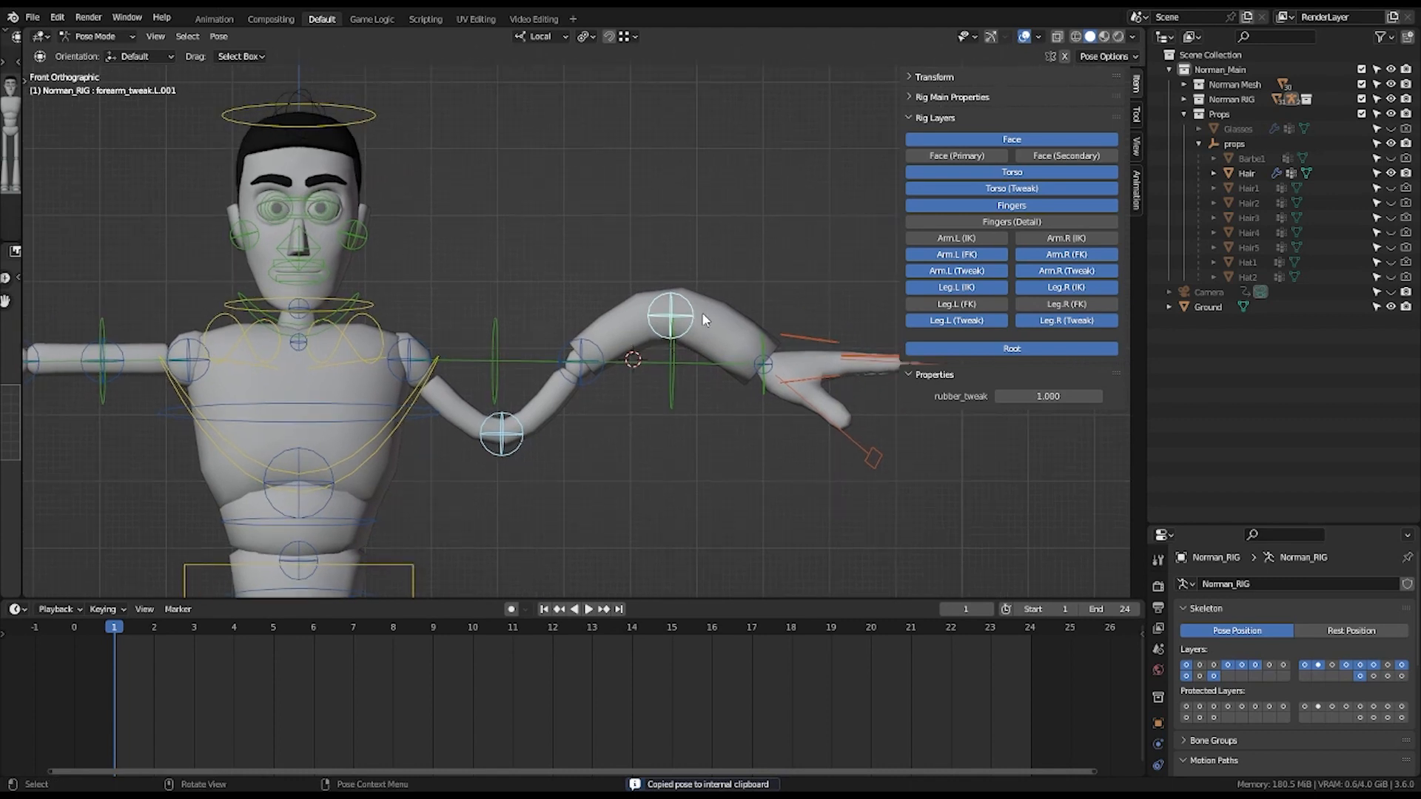
pyautogui.press('ctrl+v')
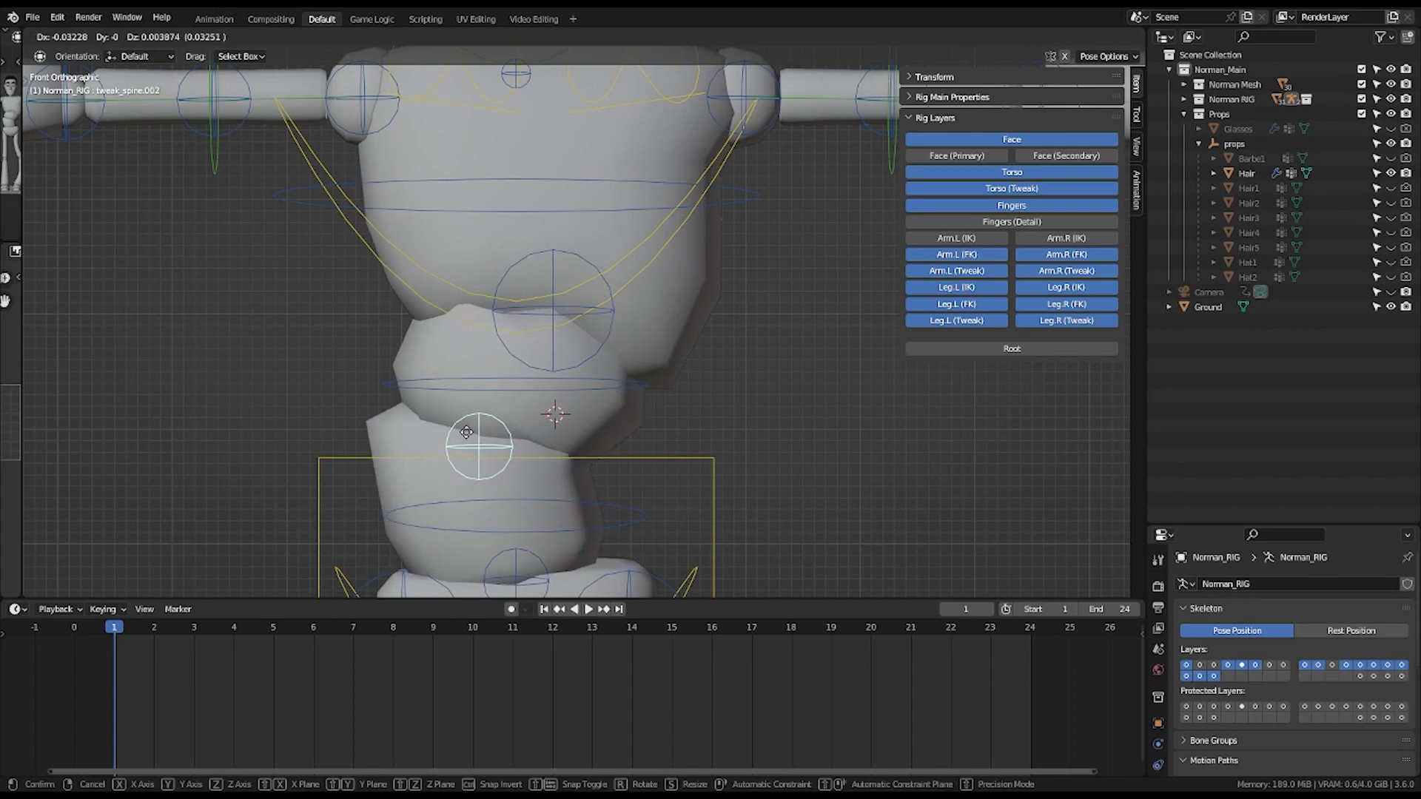
# Bend the upper spine tweak, select all controls to clear transforms, and return to Object Mode.
pyautogui.click(467, 432)
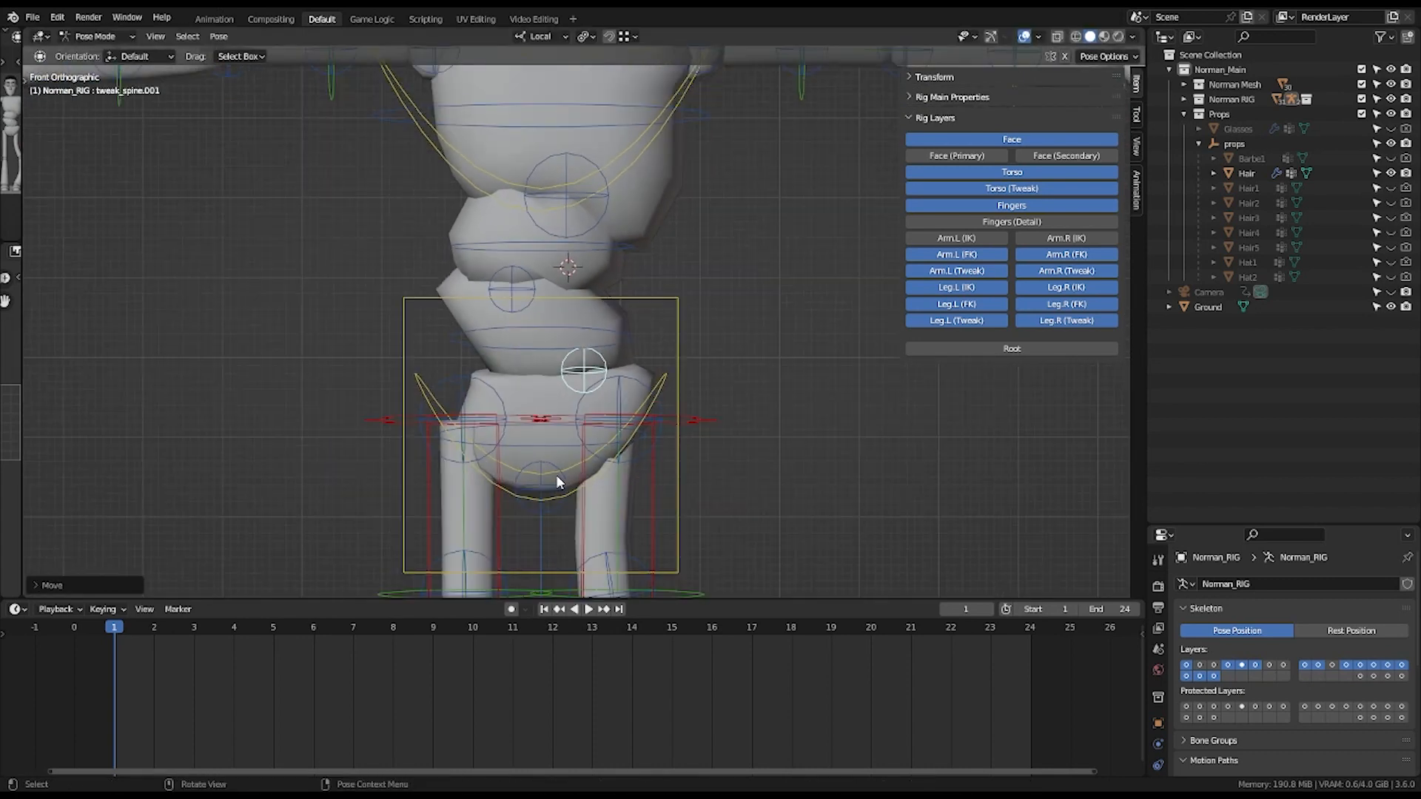
pyautogui.press('a')
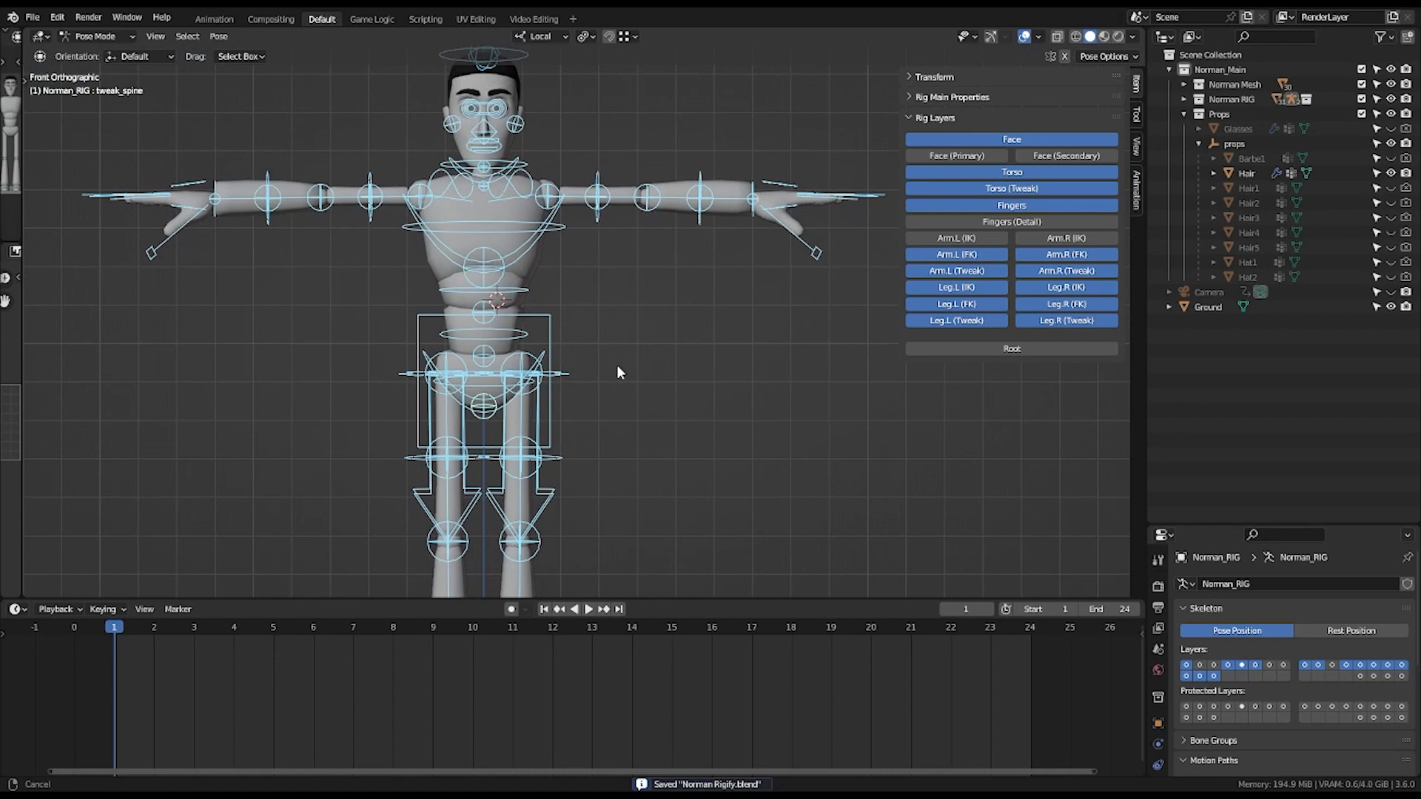
pyautogui.moveTo(571, 405)
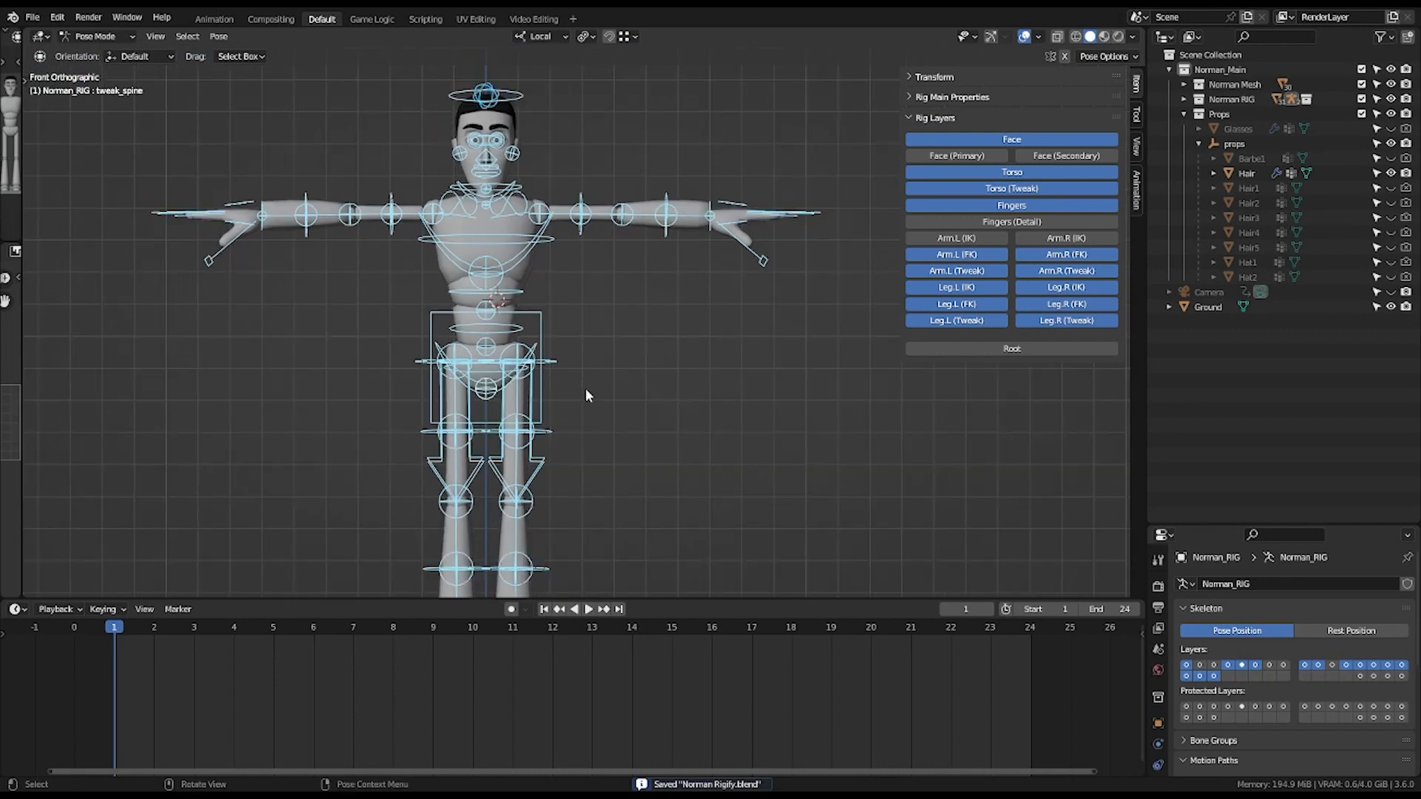
pyautogui.click(98, 36)
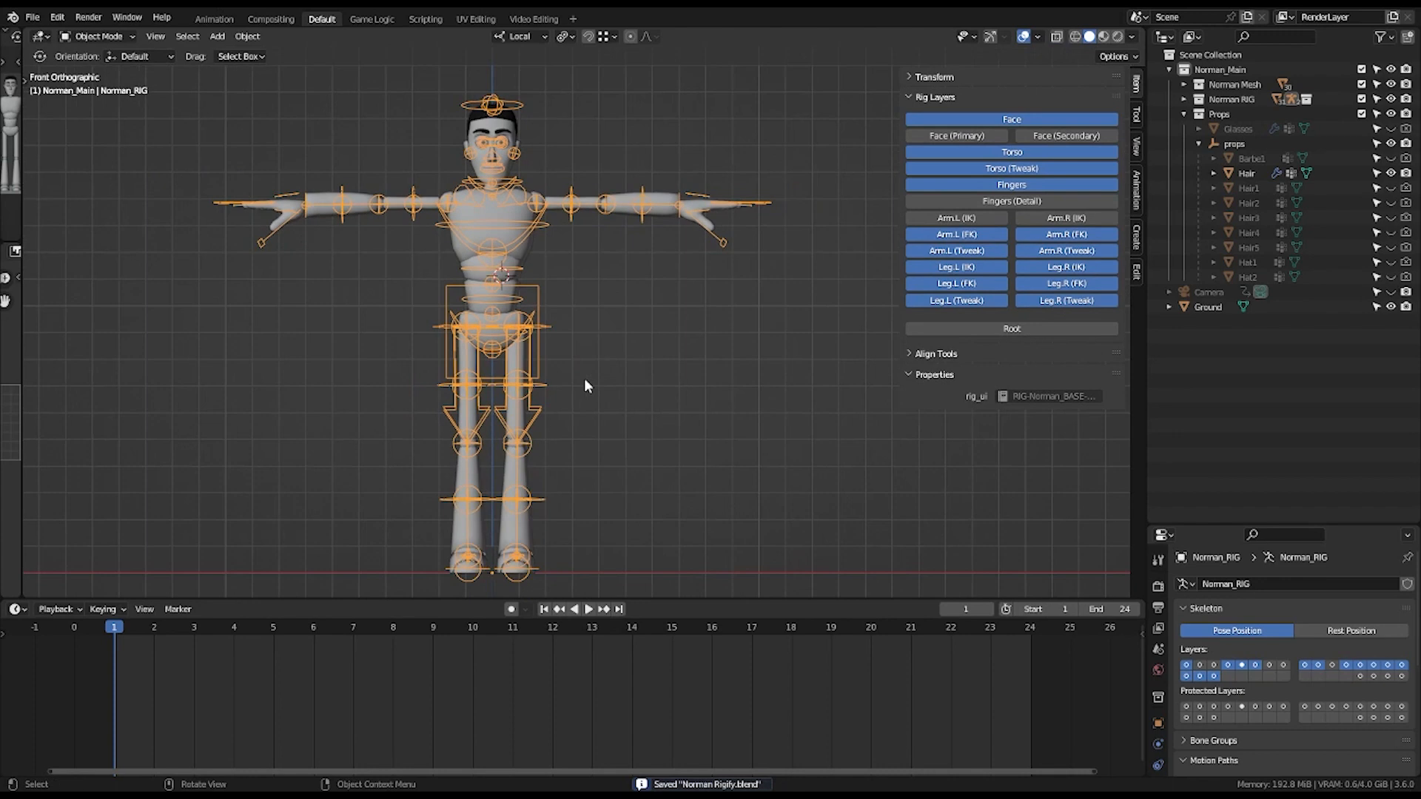
pyautogui.moveTo(598, 379)
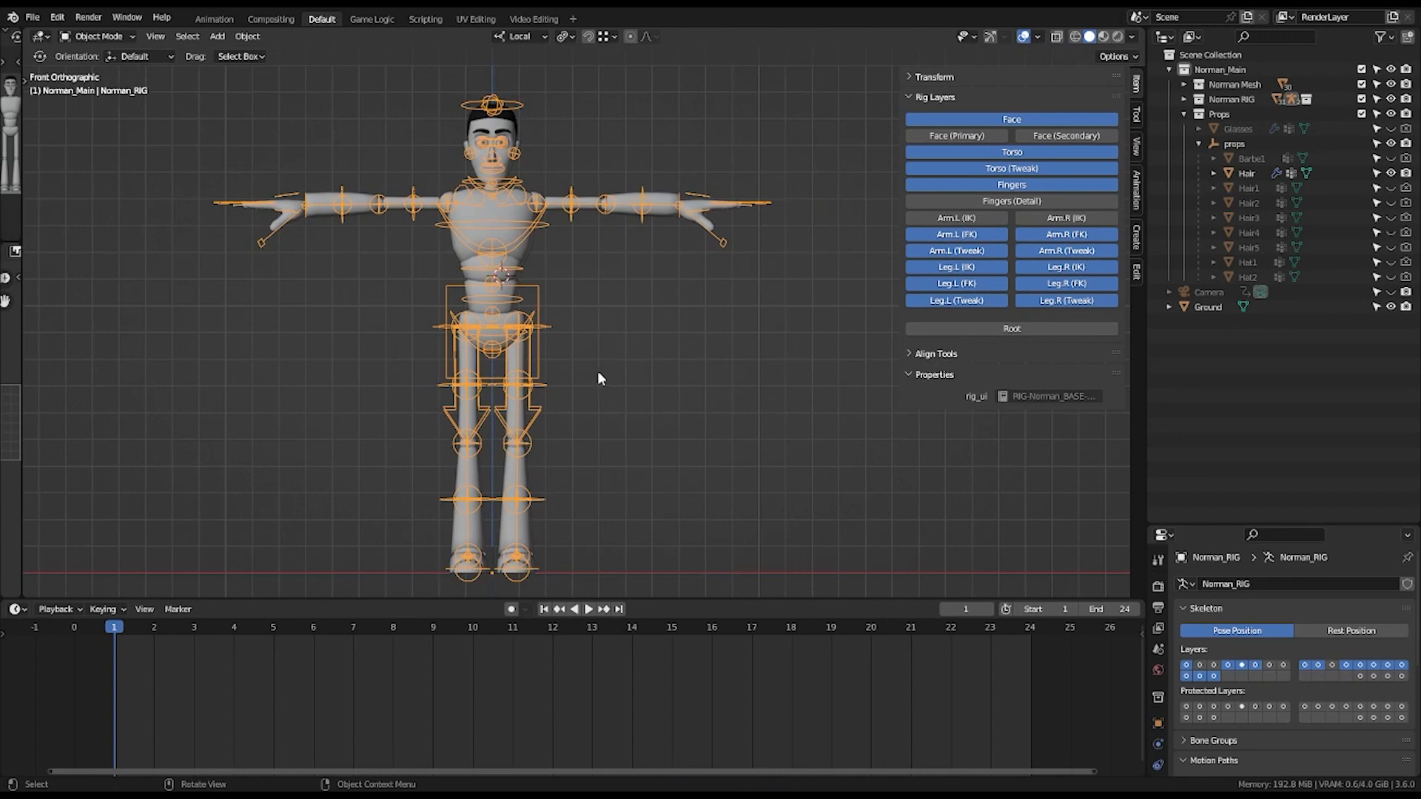
pyautogui.moveTo(546, 399)
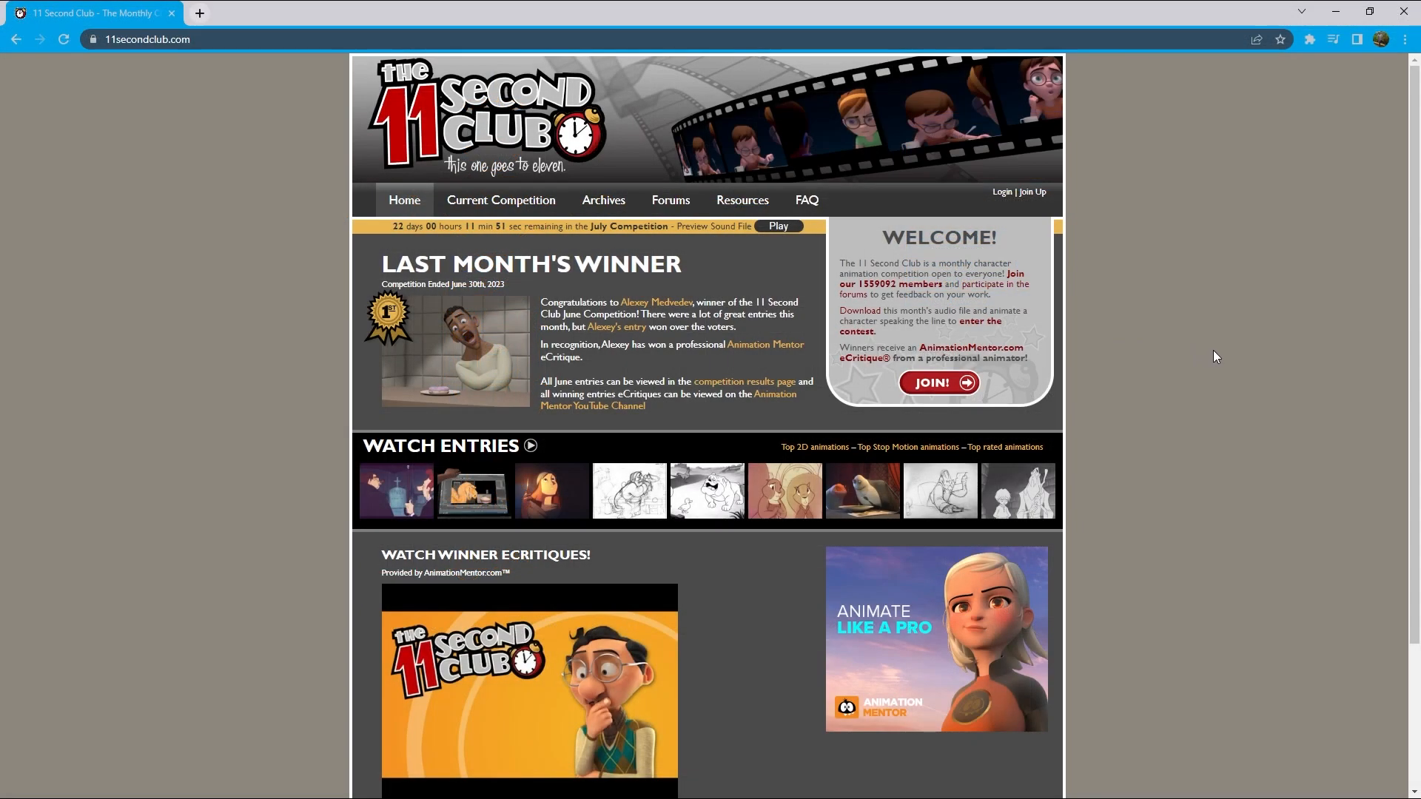
pyautogui.scroll(-3)
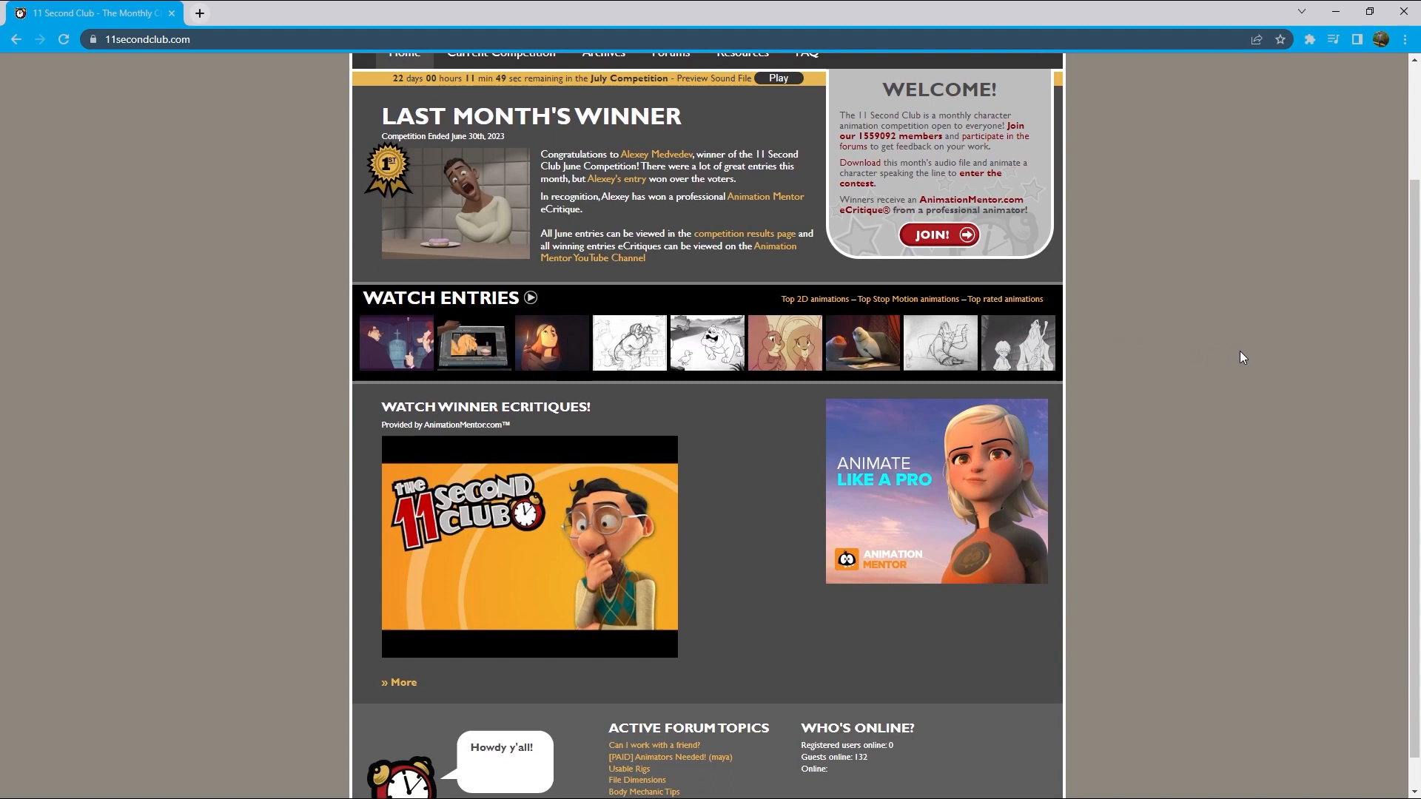
pyautogui.scroll(3)
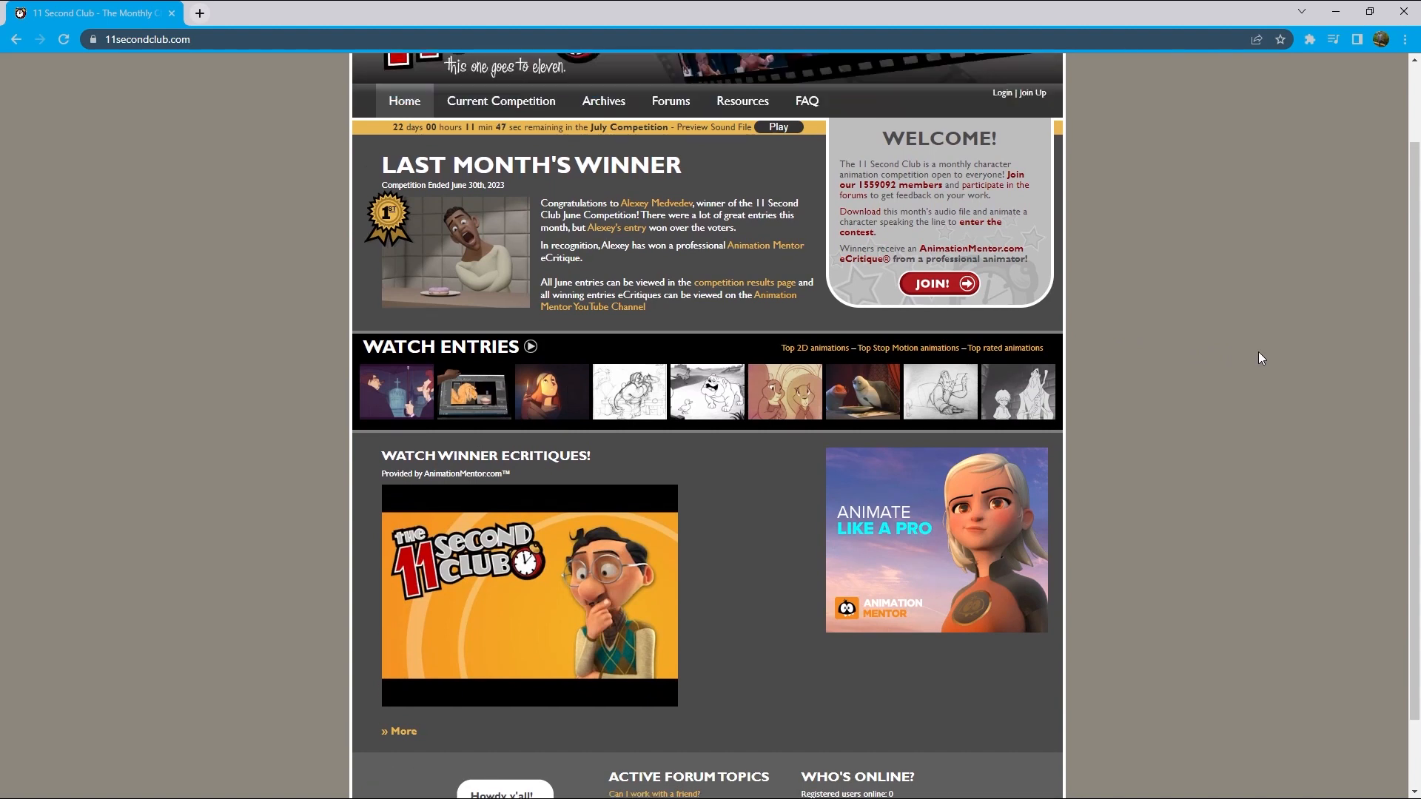
pyautogui.scroll(3)
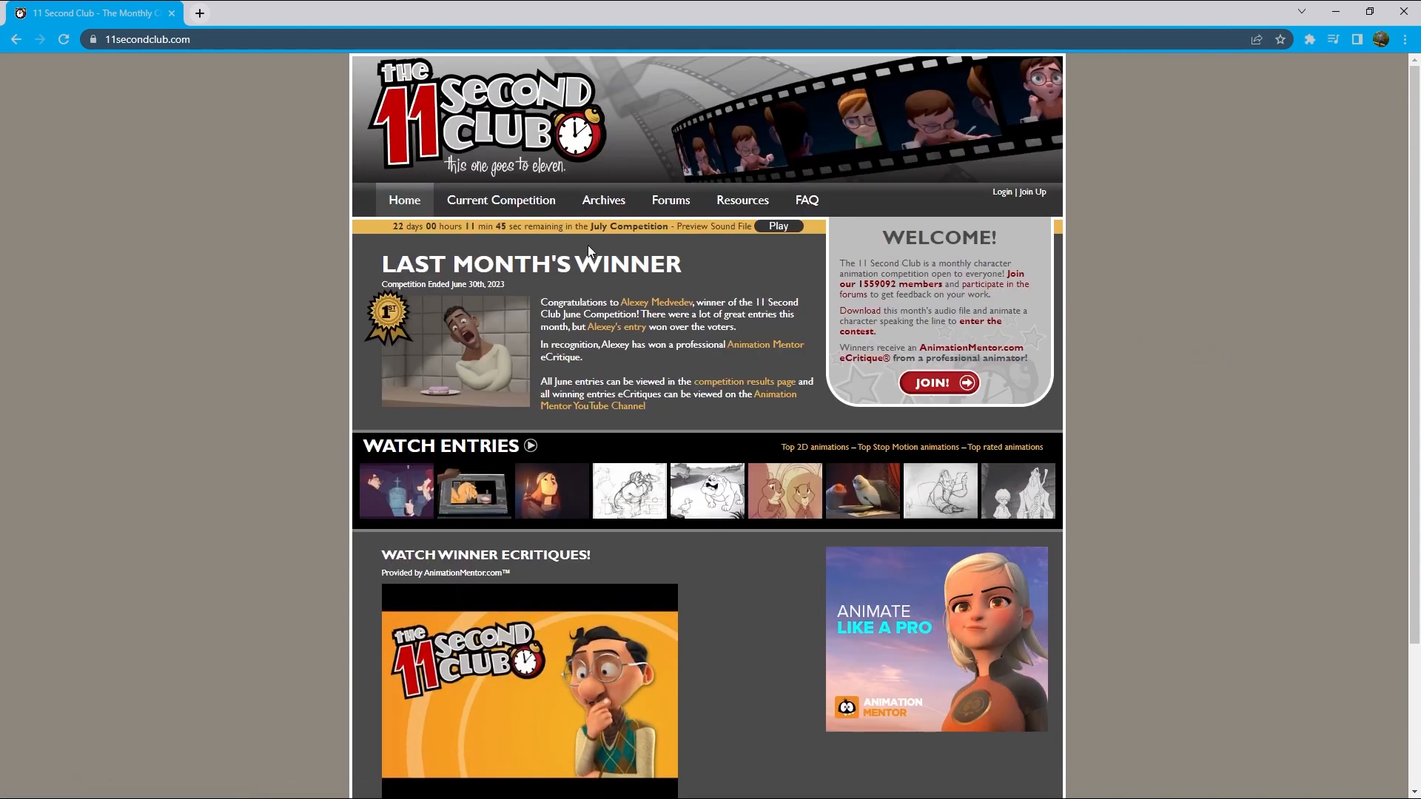
pyautogui.moveTo(775, 271)
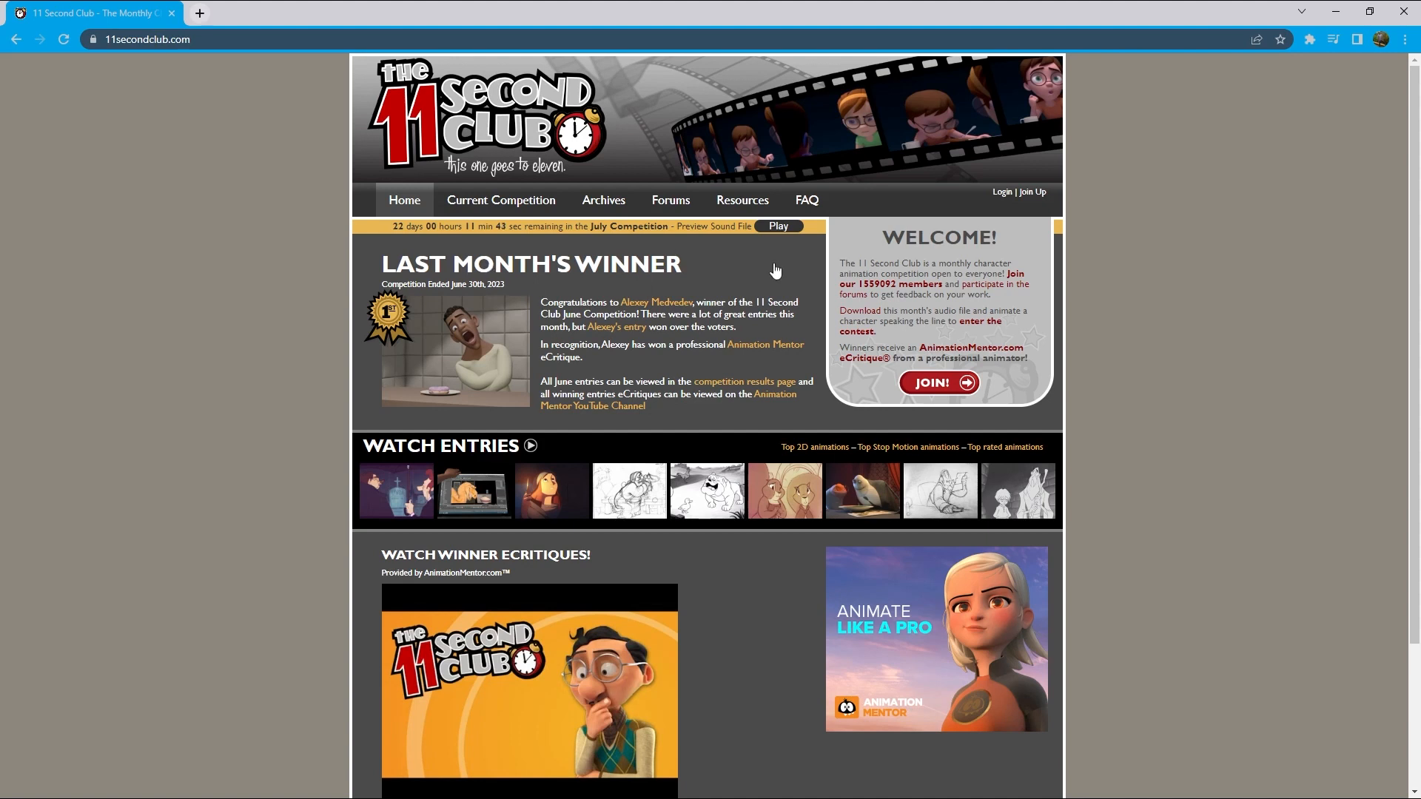
# Show the Resources page's NORMAN section with the 'Norman Rig for Blender' link.
pyautogui.click(742, 201)
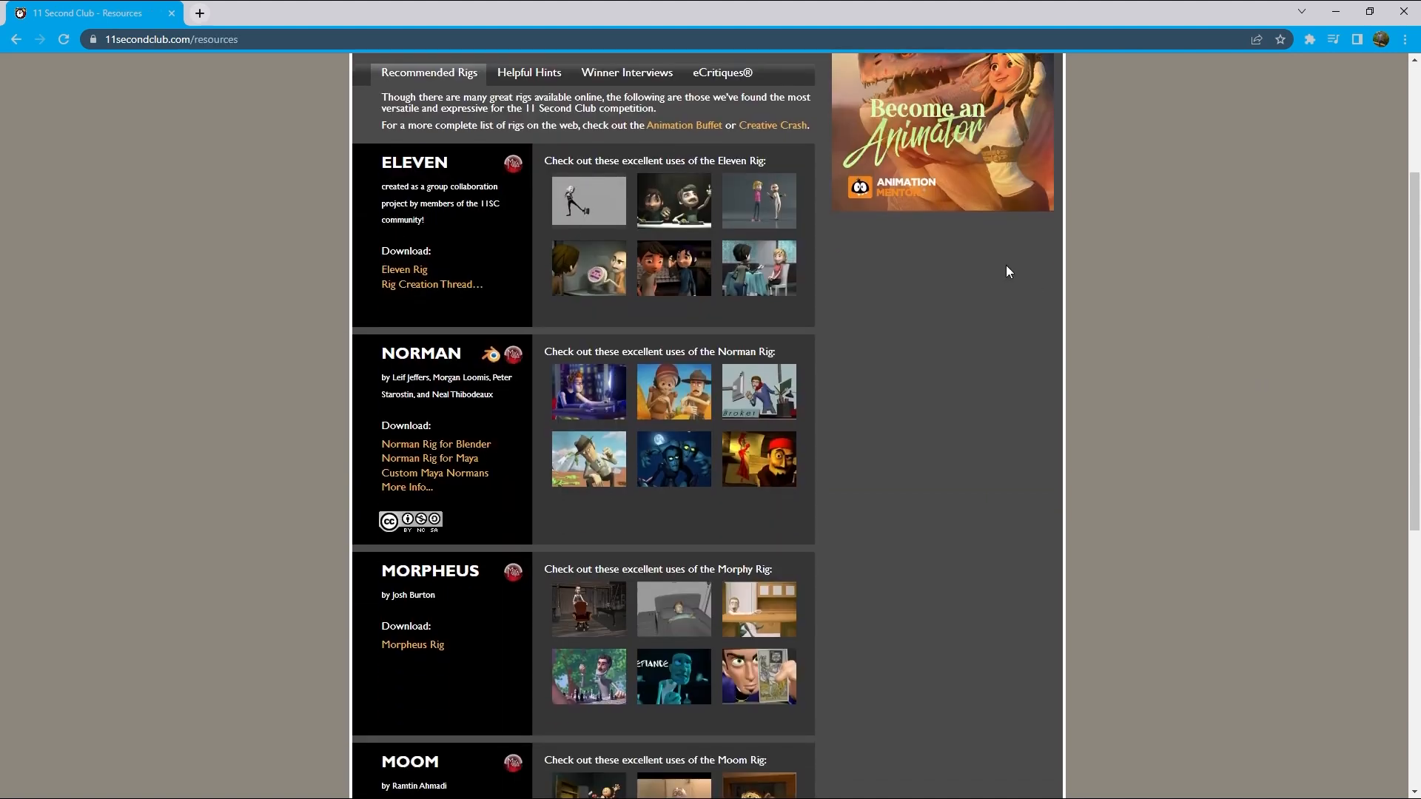
pyautogui.moveTo(429, 358)
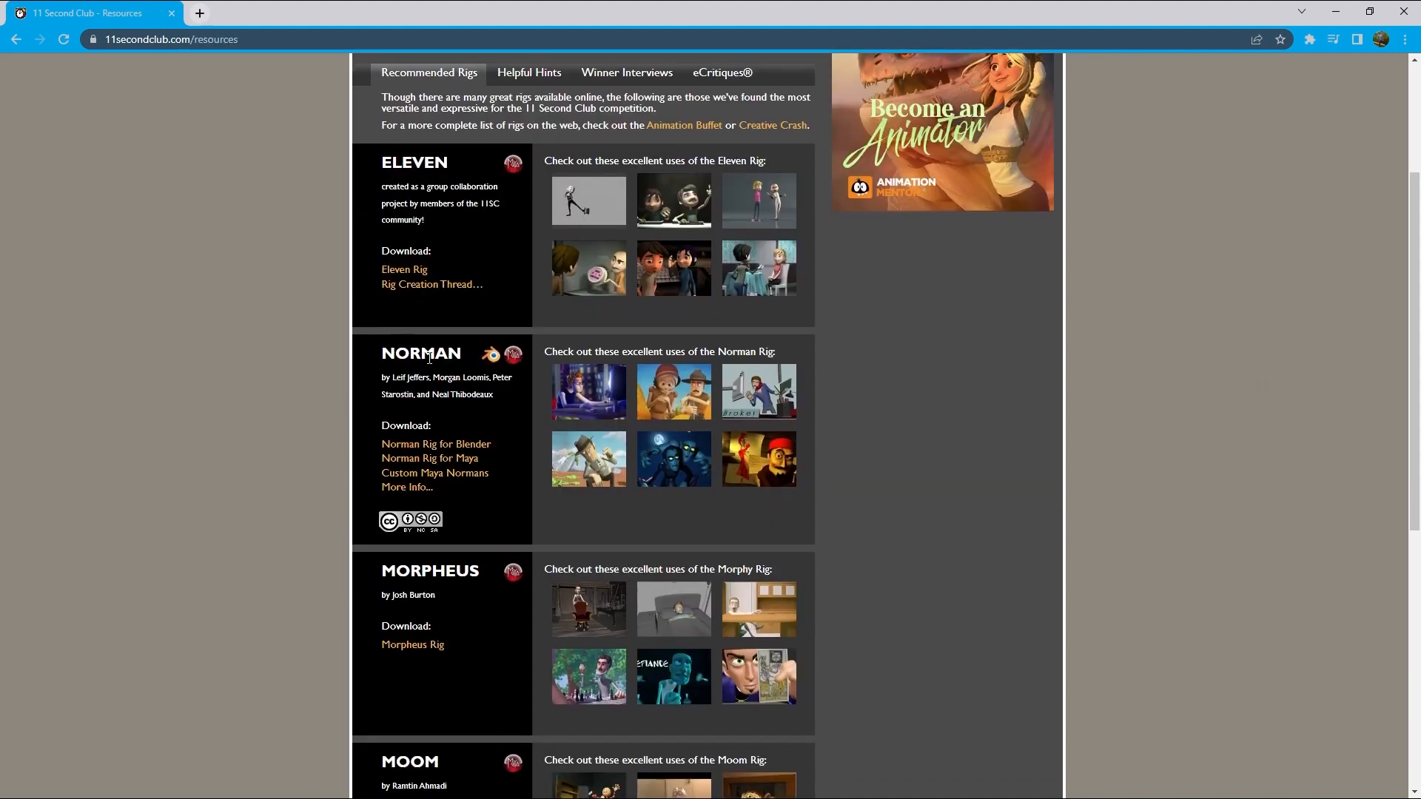
pyautogui.scroll(-3)
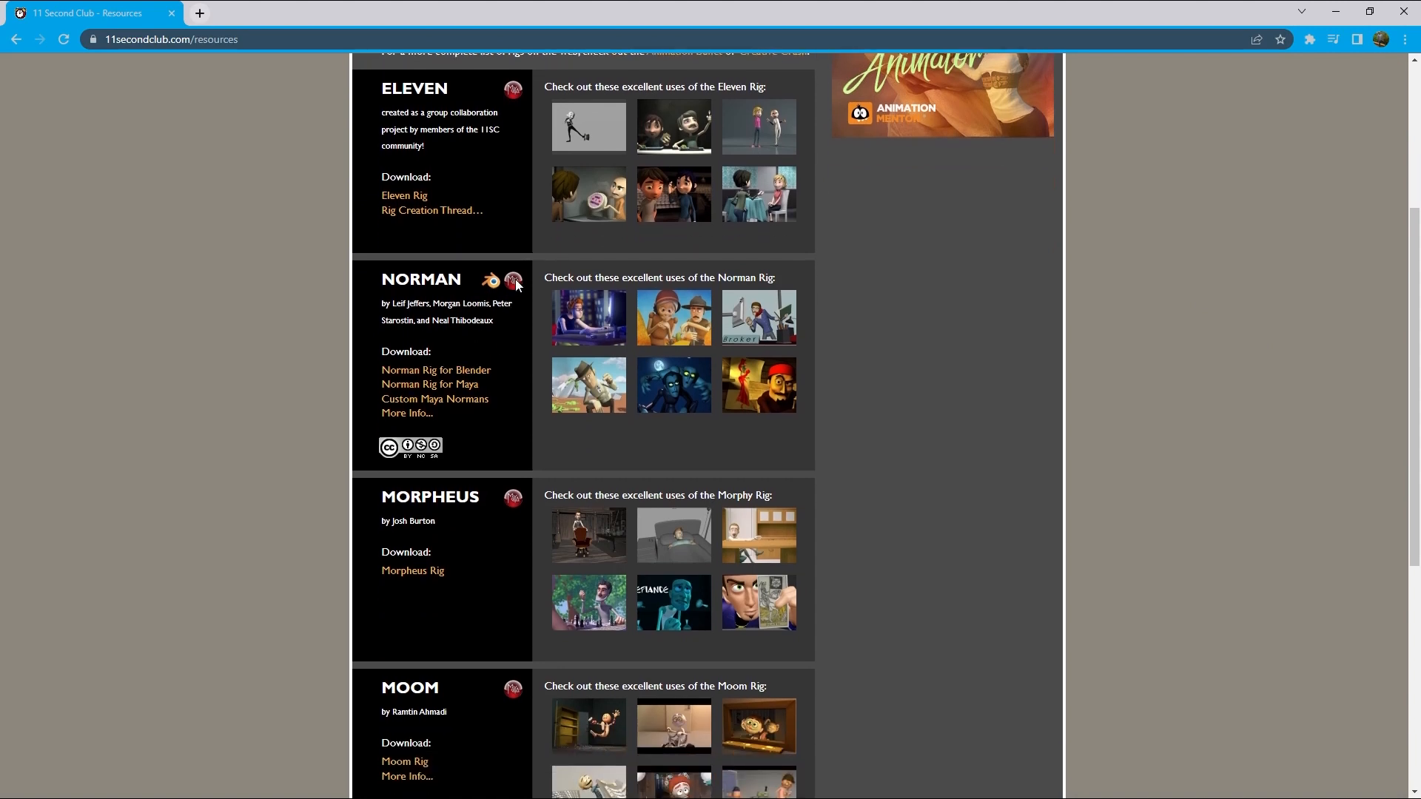
pyautogui.moveTo(496, 291)
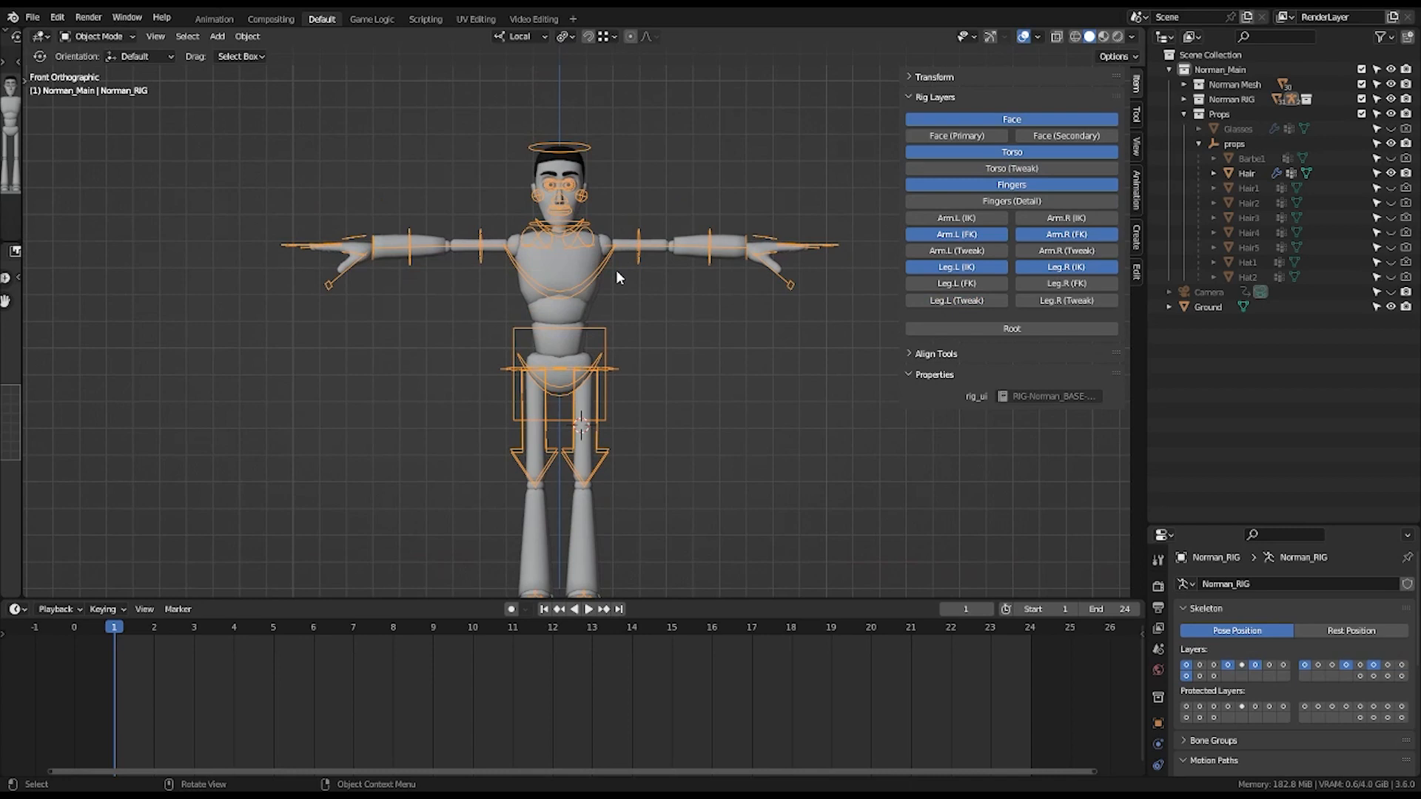
# Check the rig from the side view and switch the Timeline to the Action Editor.
pyautogui.press('ctrl+s')
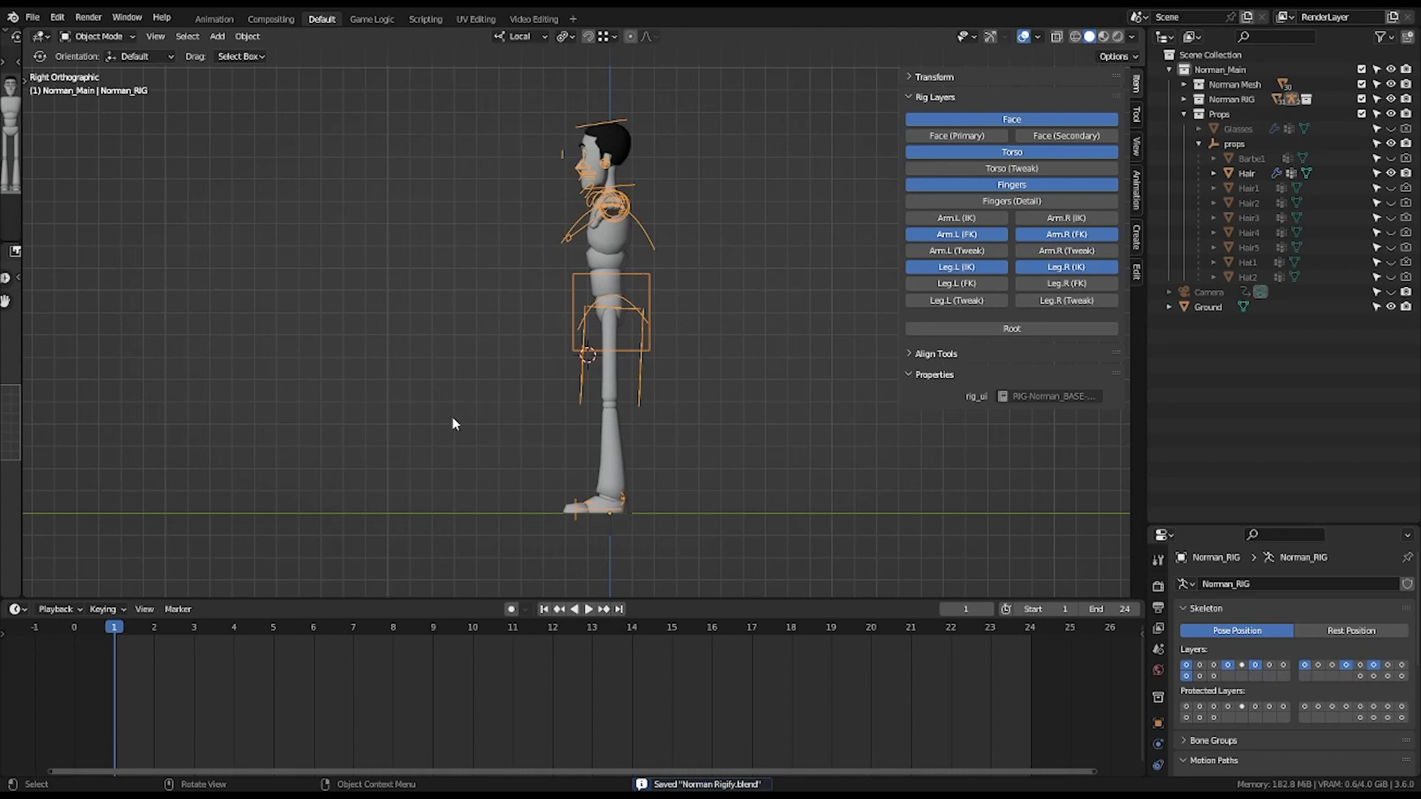
pyautogui.moveTo(483, 371)
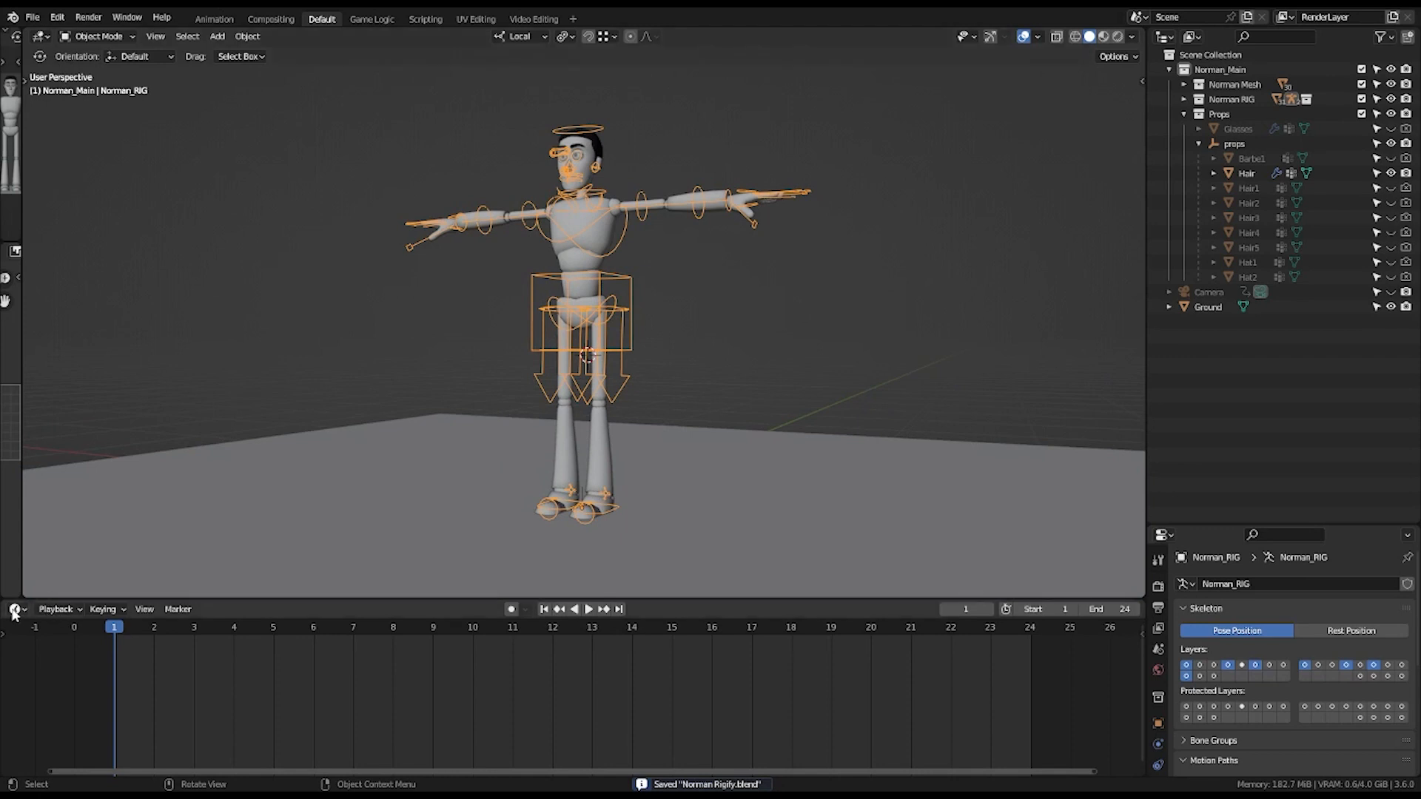
pyautogui.click(15, 614)
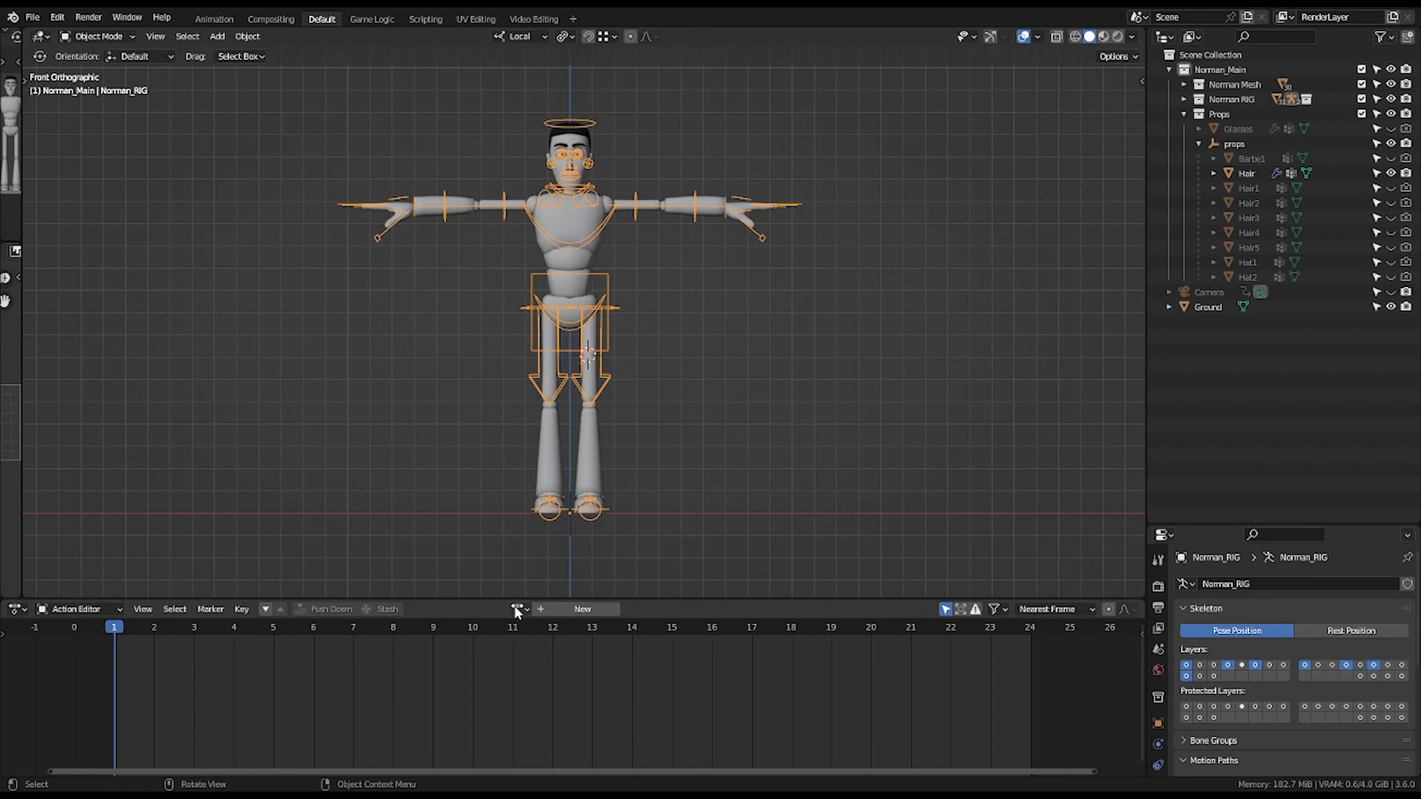
# Assign Norman_Walk to the rig, then switch to Norman Twisted Leg_Walk Cycle.
pyautogui.click(518, 609)
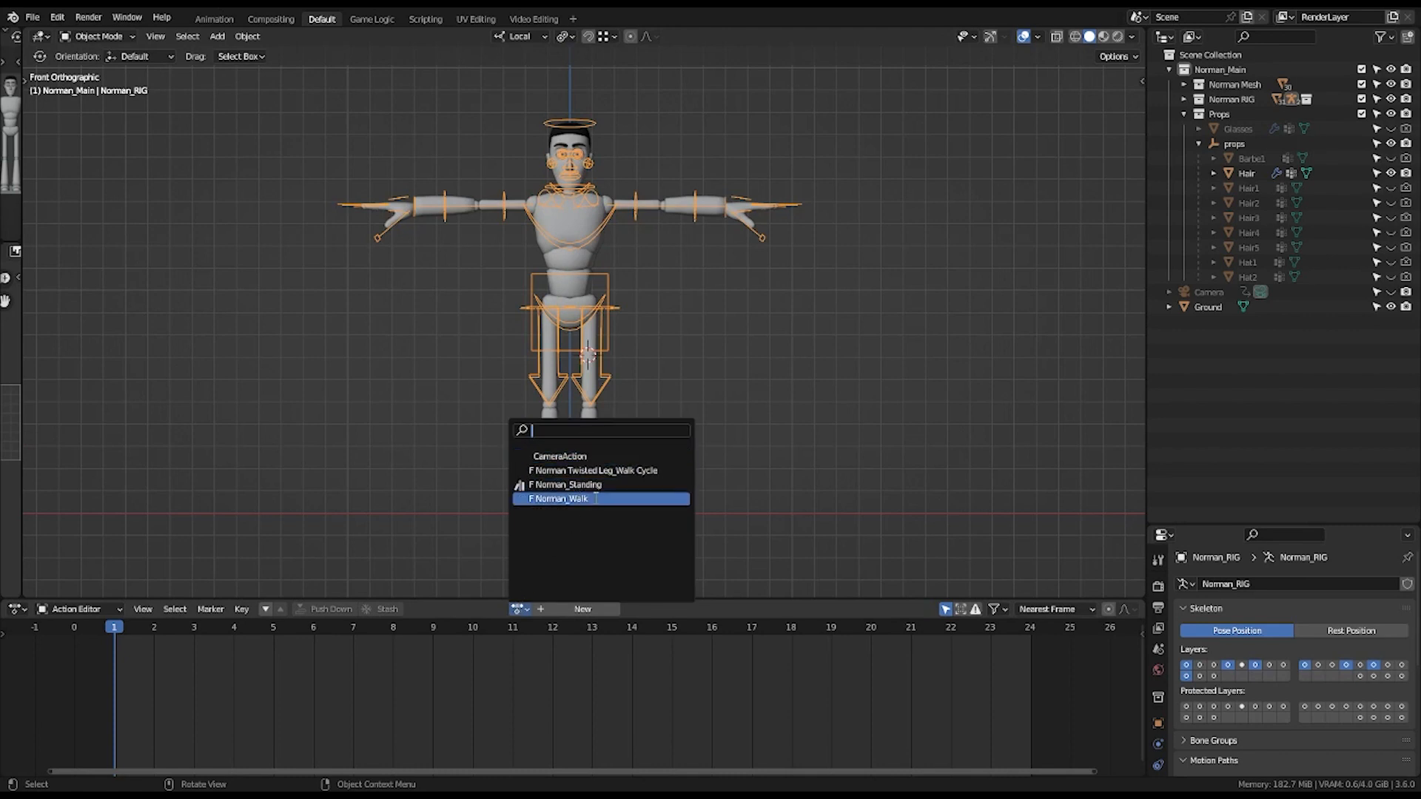
pyautogui.click(560, 498)
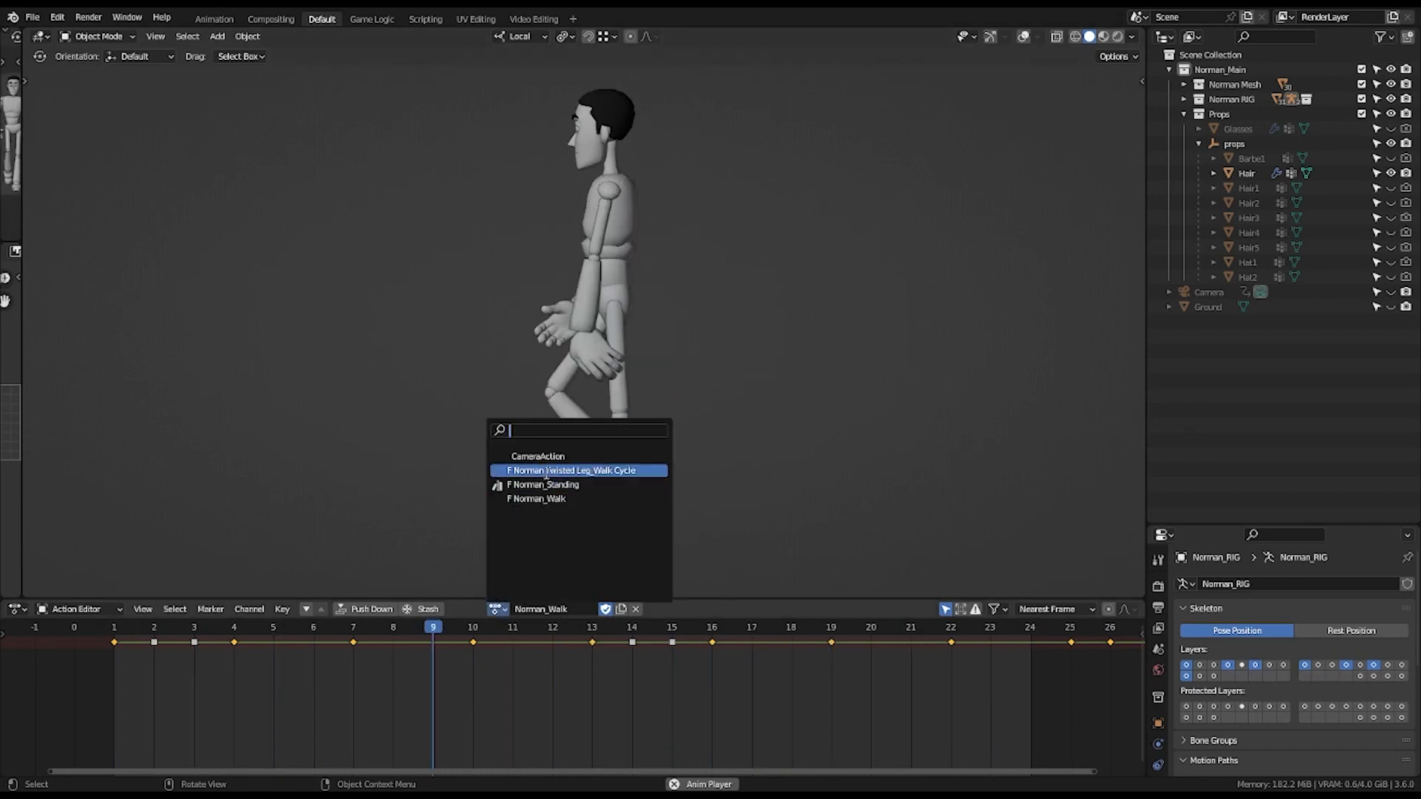
pyautogui.click(568, 471)
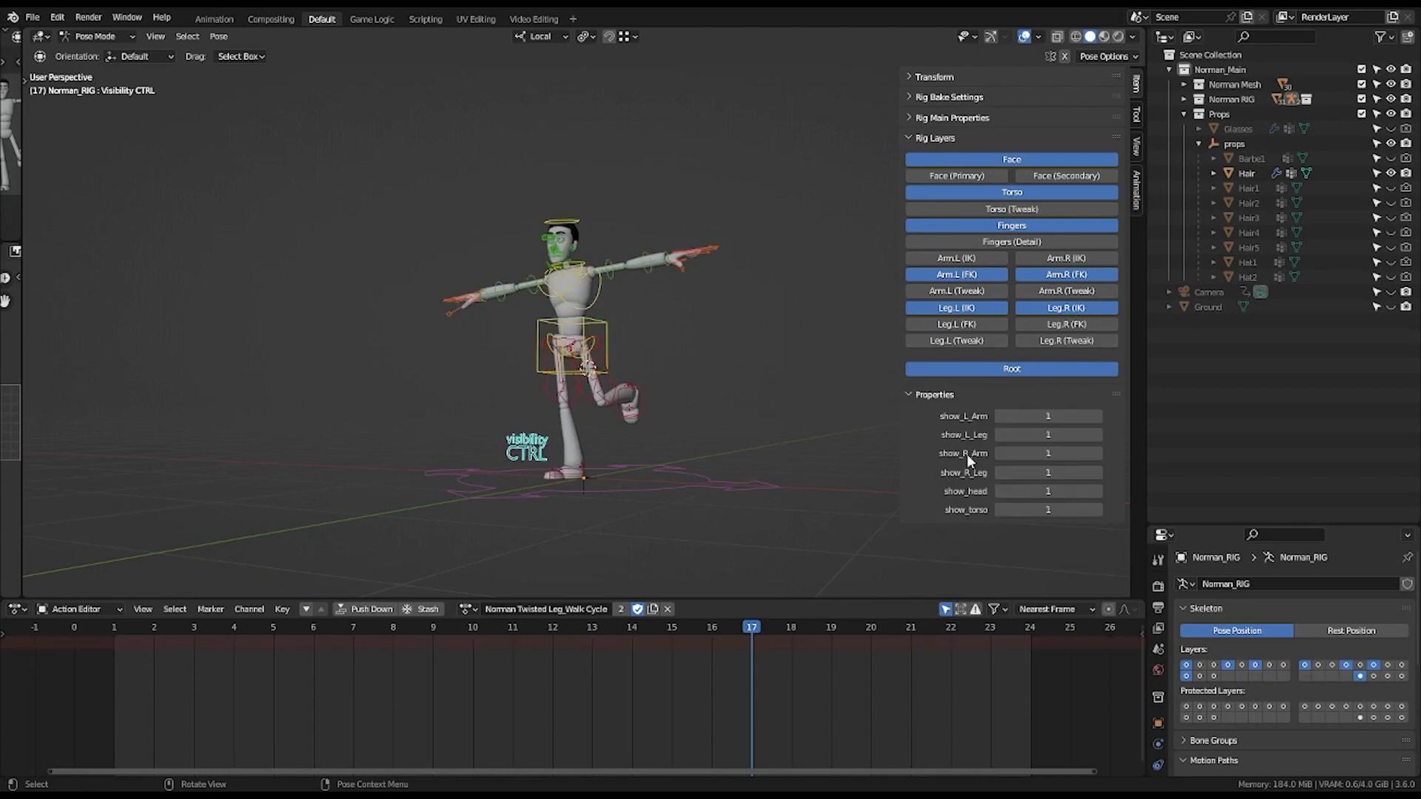
# Set show_L_Arm and show_R_Arm to 0, stop playback, and save the blend file.
pyautogui.click(1048, 415)
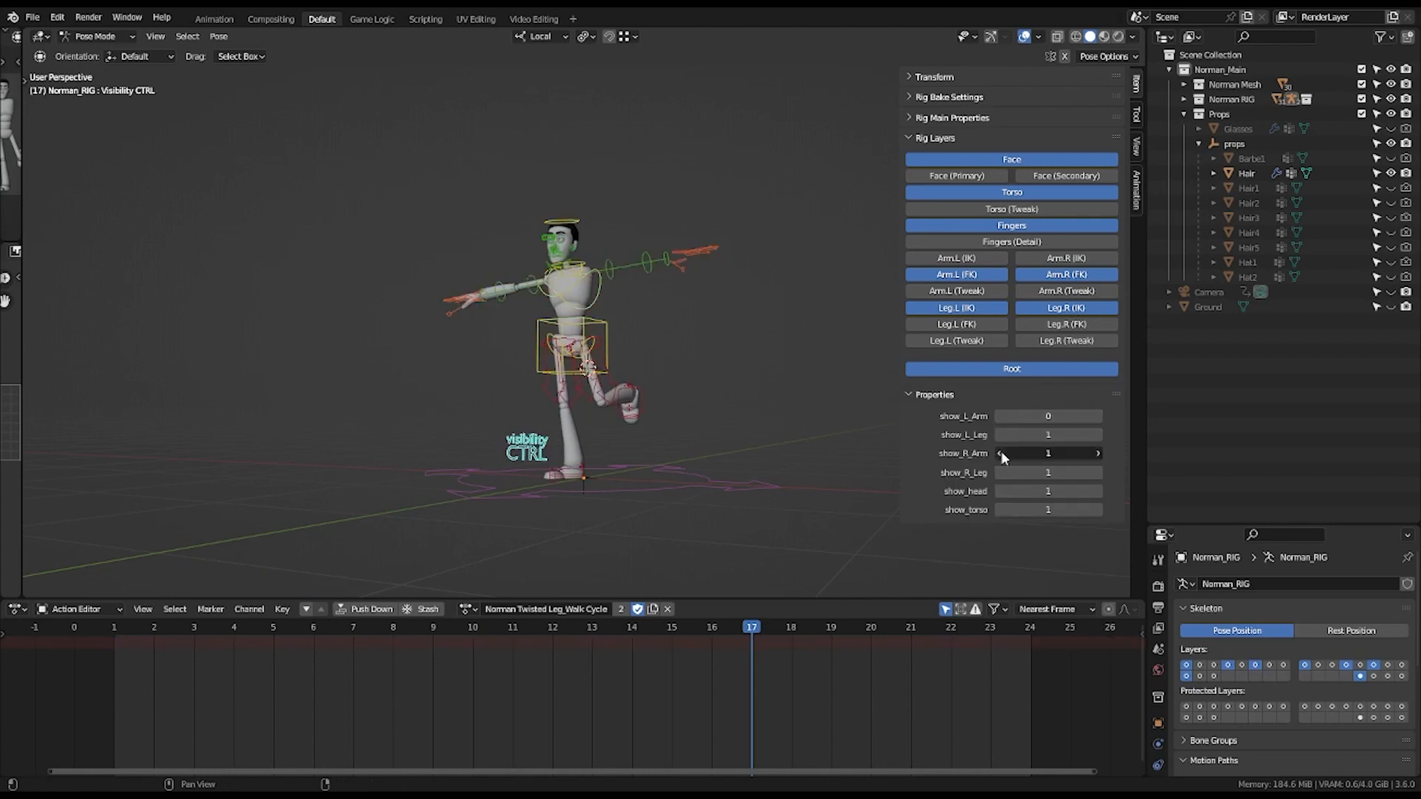
pyautogui.click(1048, 453)
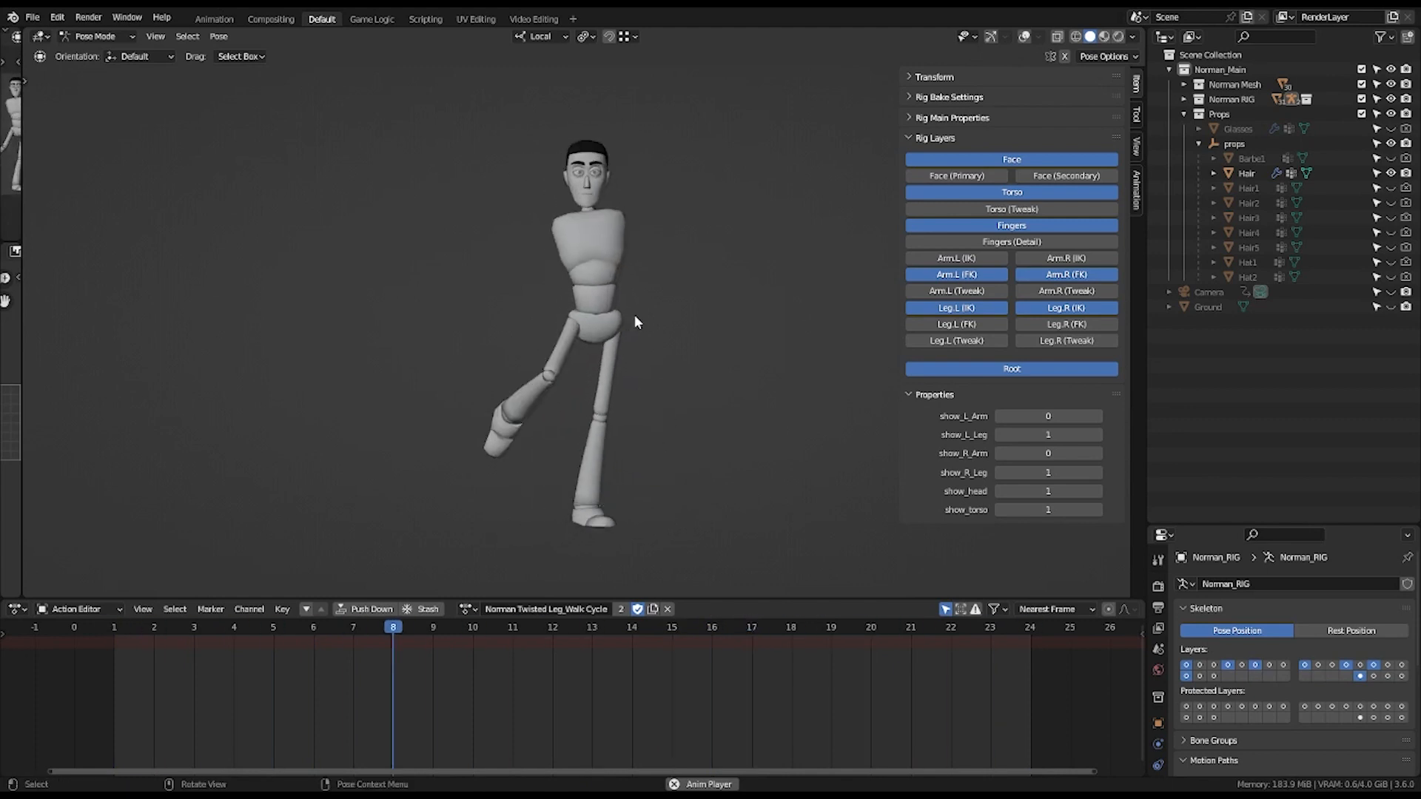
pyautogui.click(909, 626)
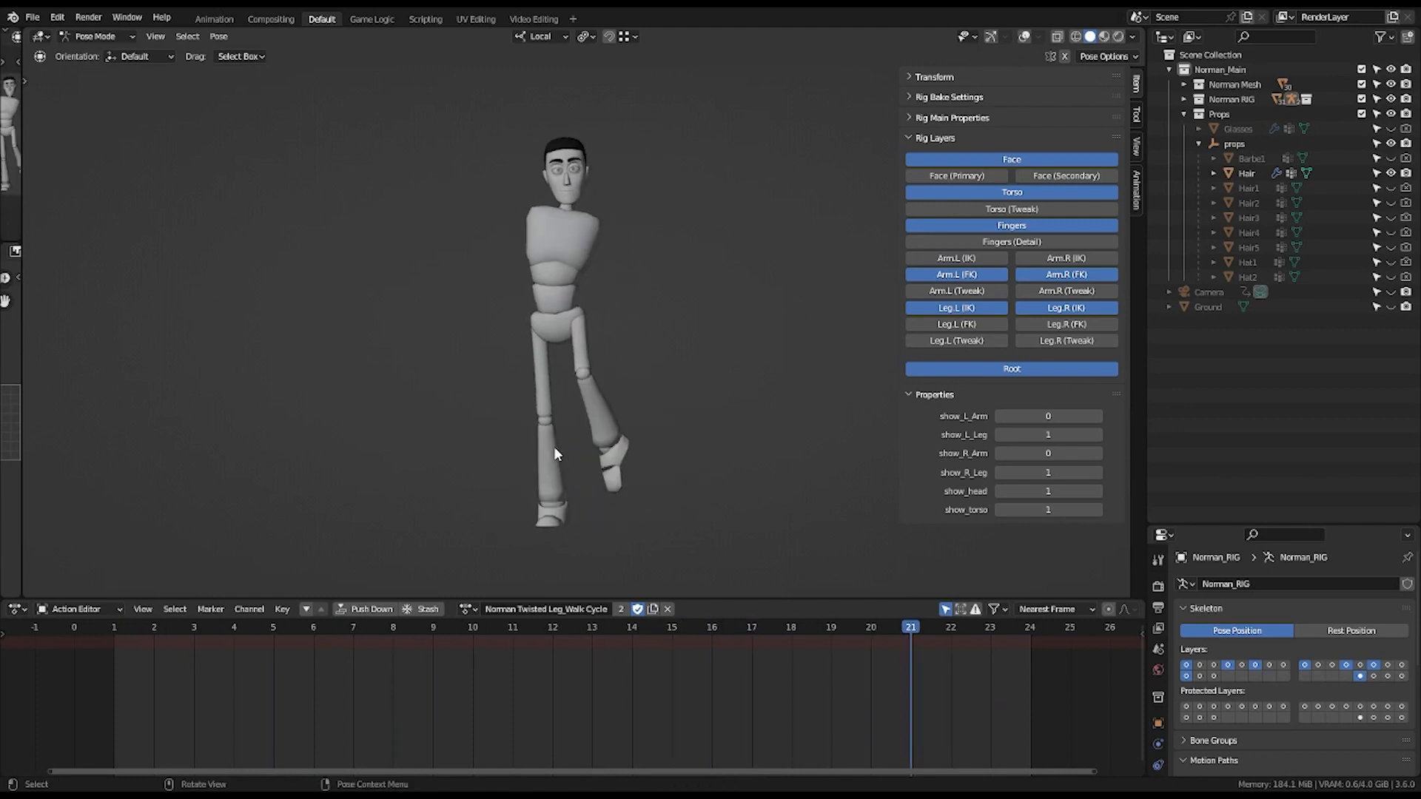
pyautogui.press('ctrl+s')
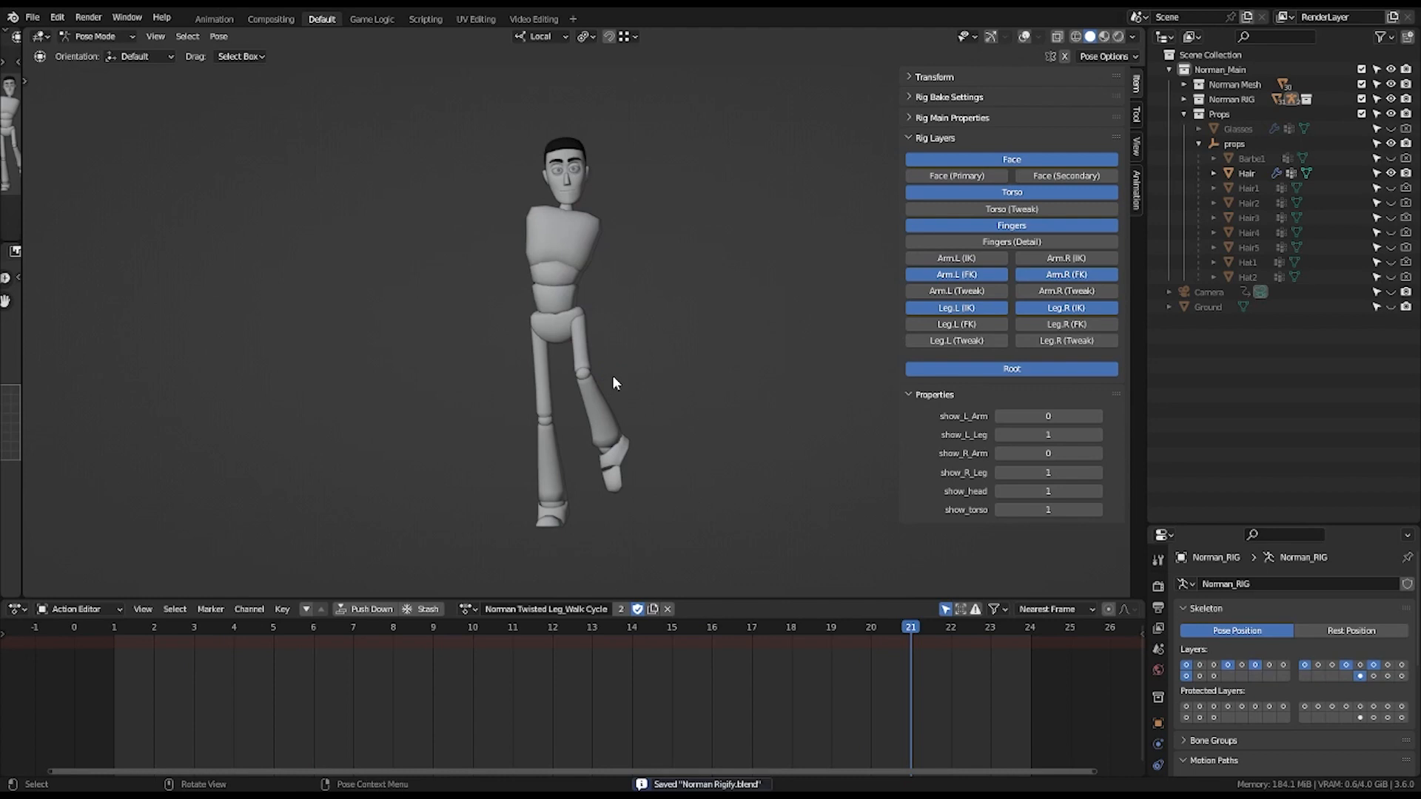
pyautogui.moveTo(613, 387)
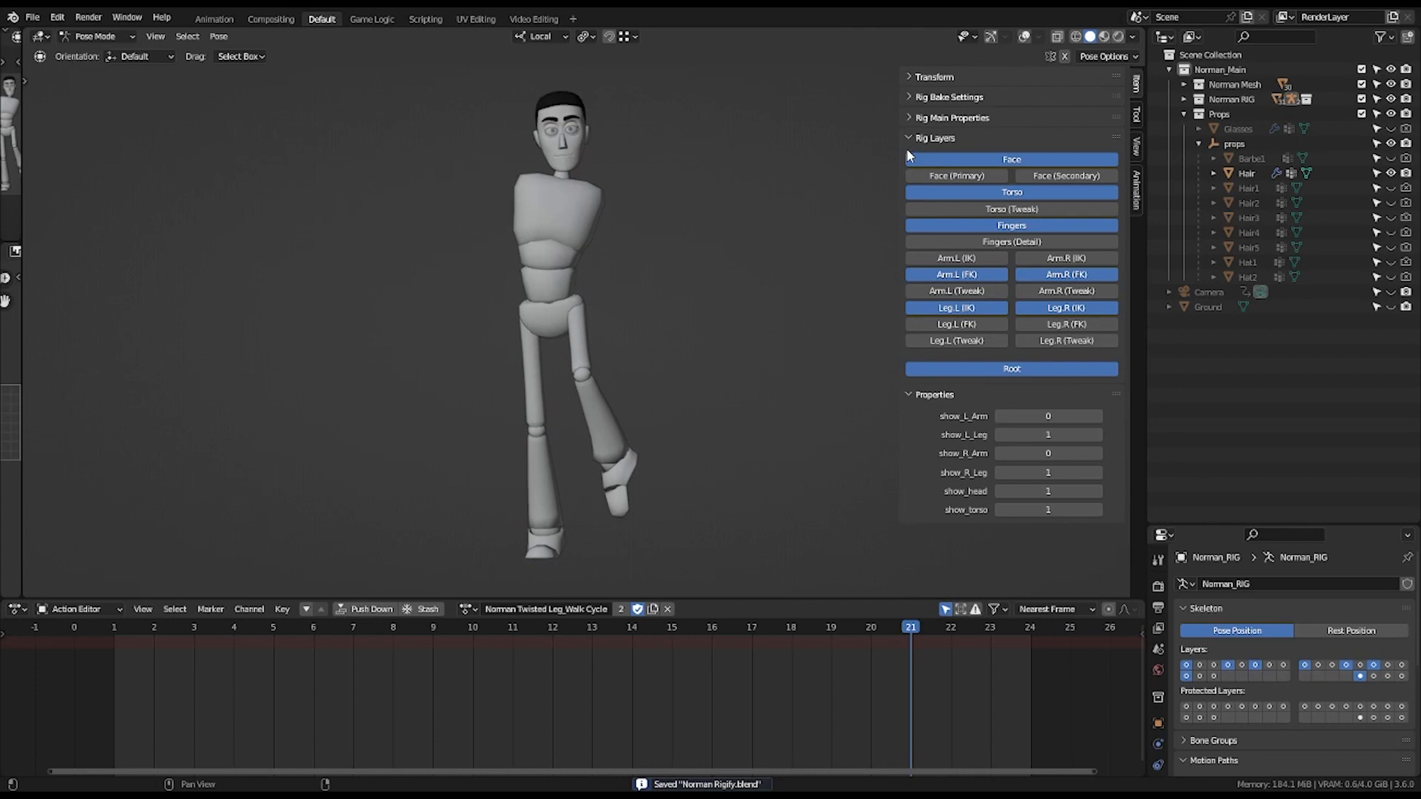
pyautogui.moveTo(285, 609)
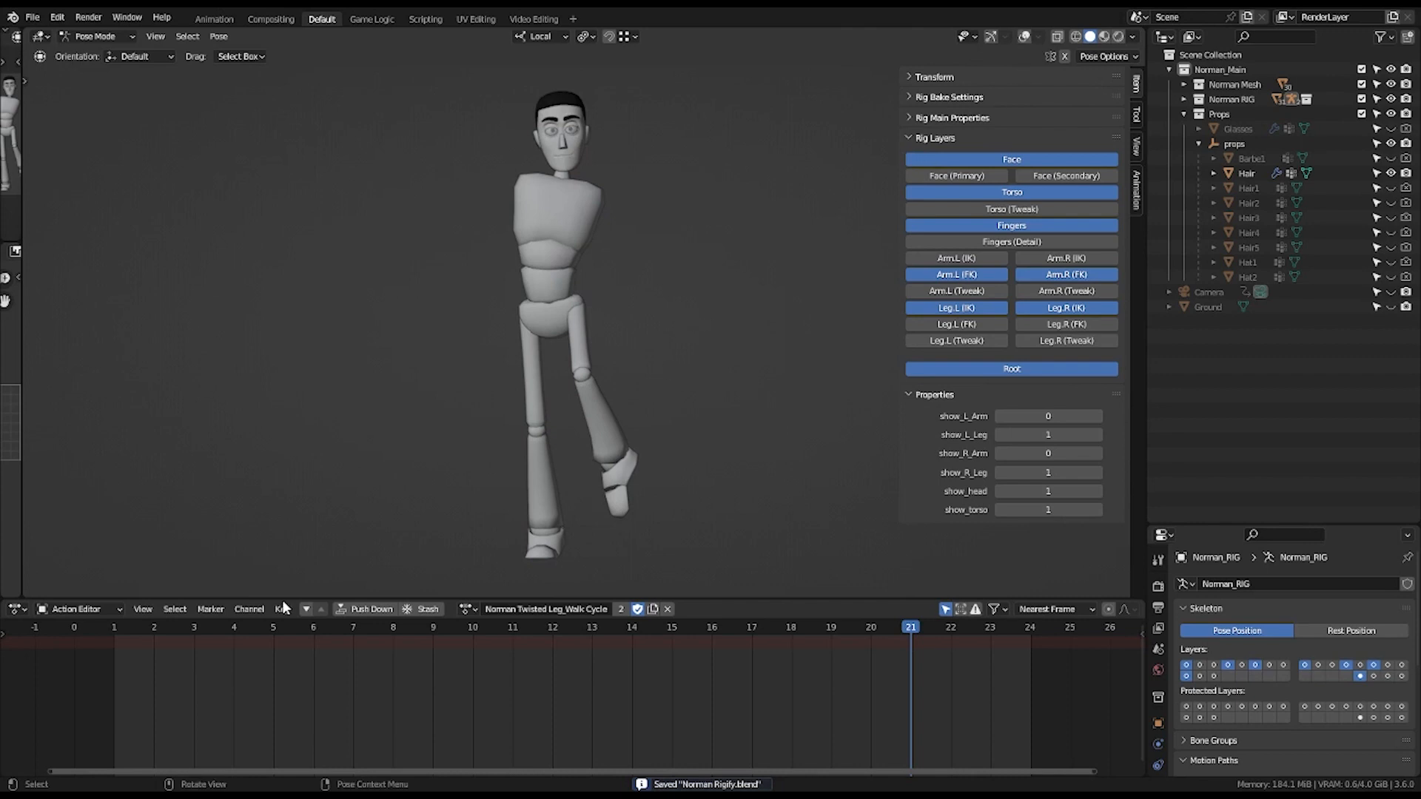
# Unlink the walk cycle action, save, return to Object Mode and collapse the Props collection.
pyautogui.click(467, 608)
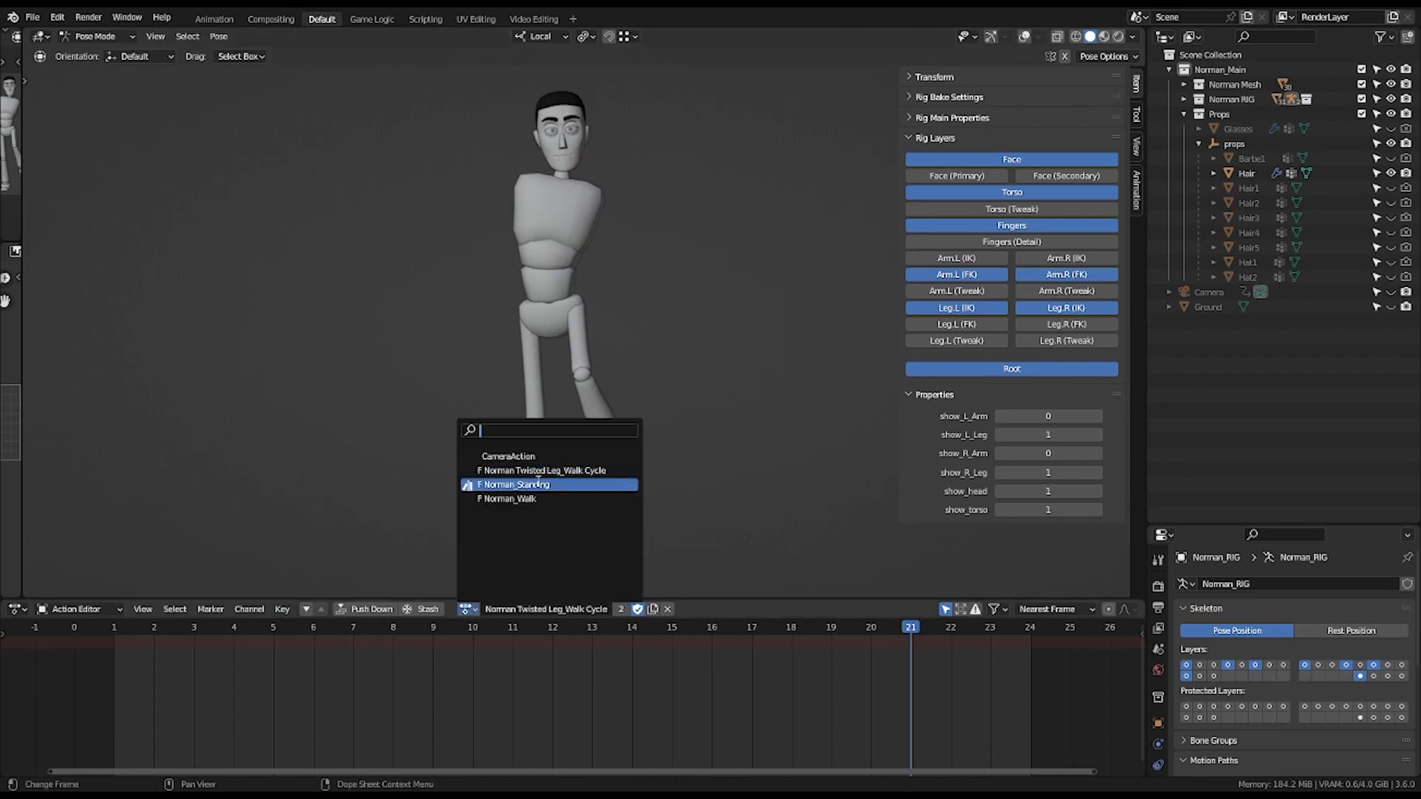
pyautogui.click(513, 485)
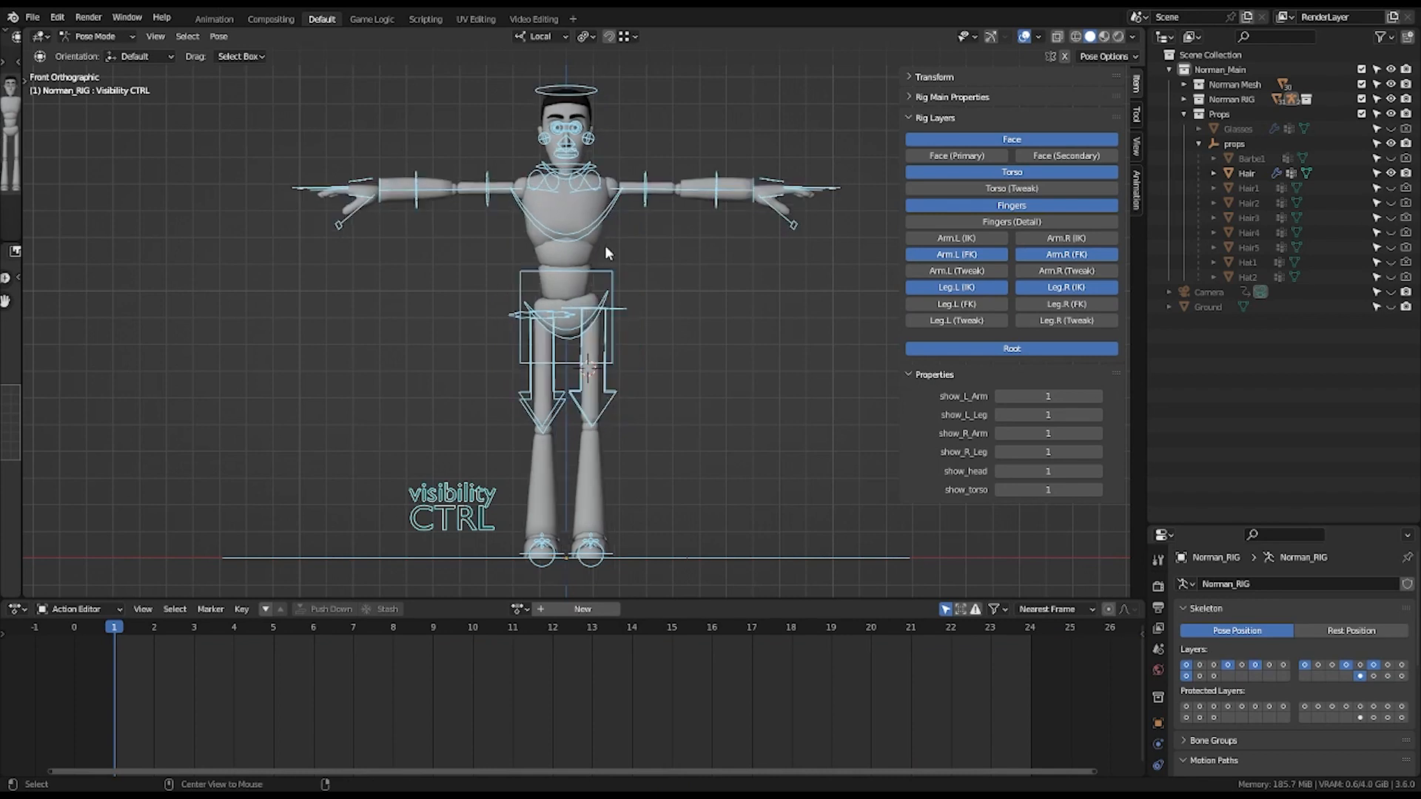
pyautogui.press('ctrl+s')
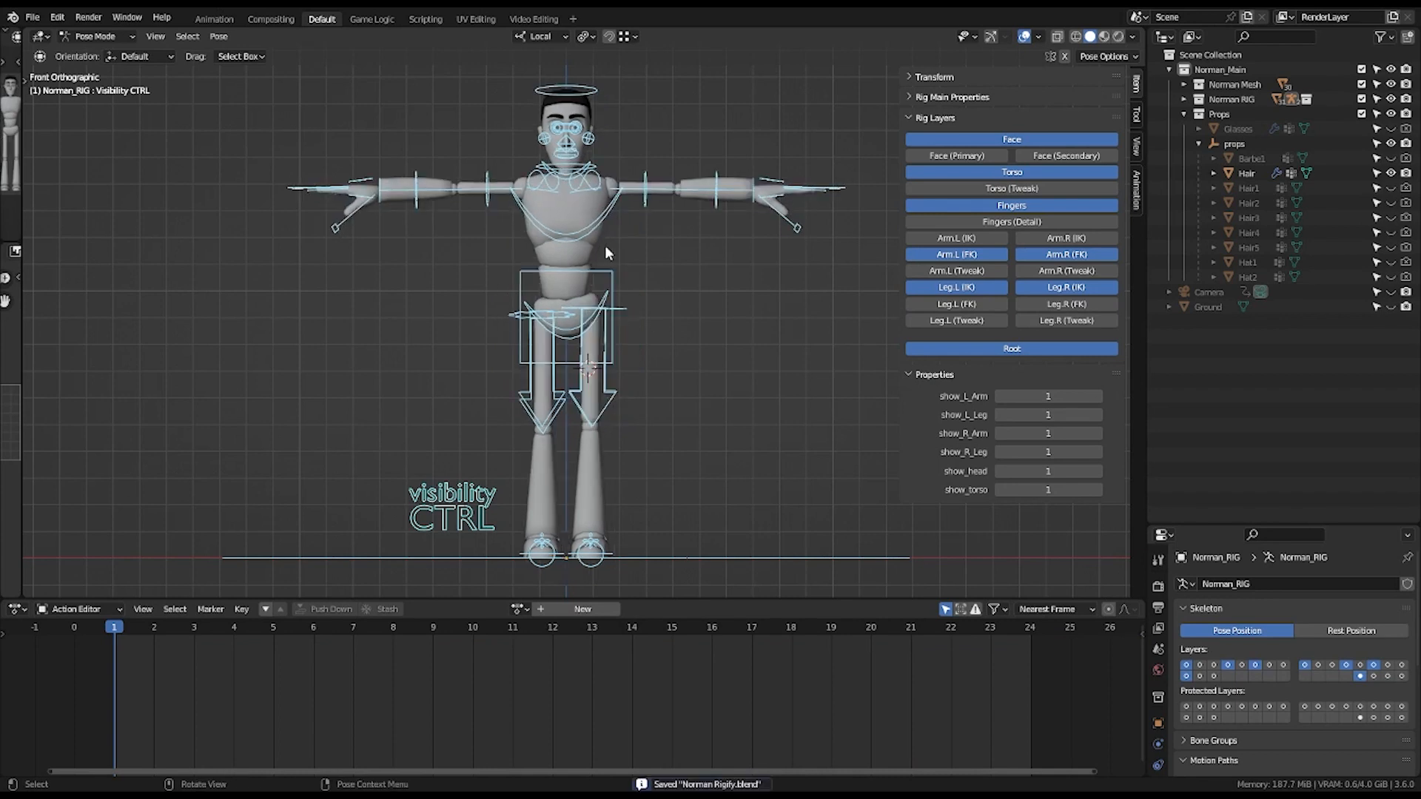
pyautogui.click(94, 36)
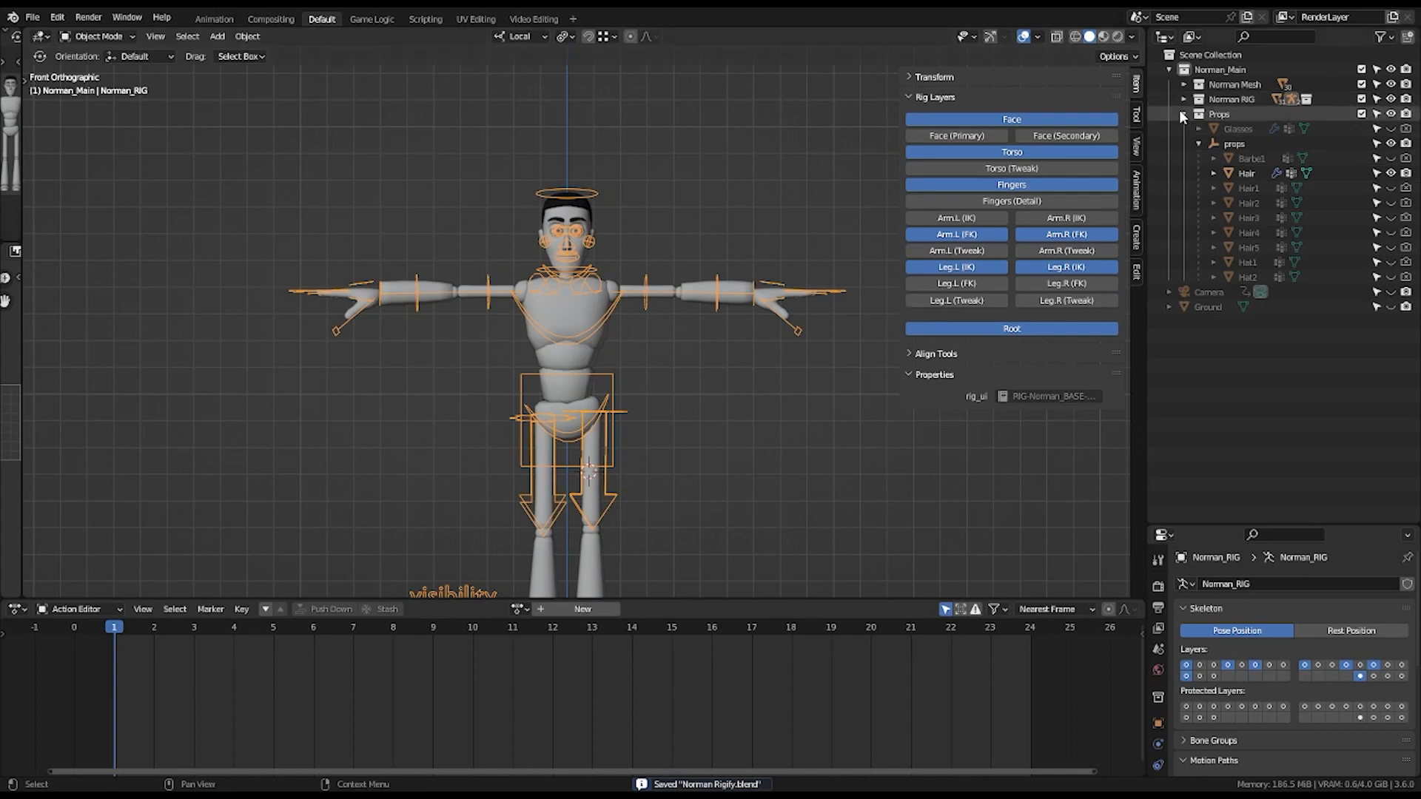
pyautogui.click(1184, 114)
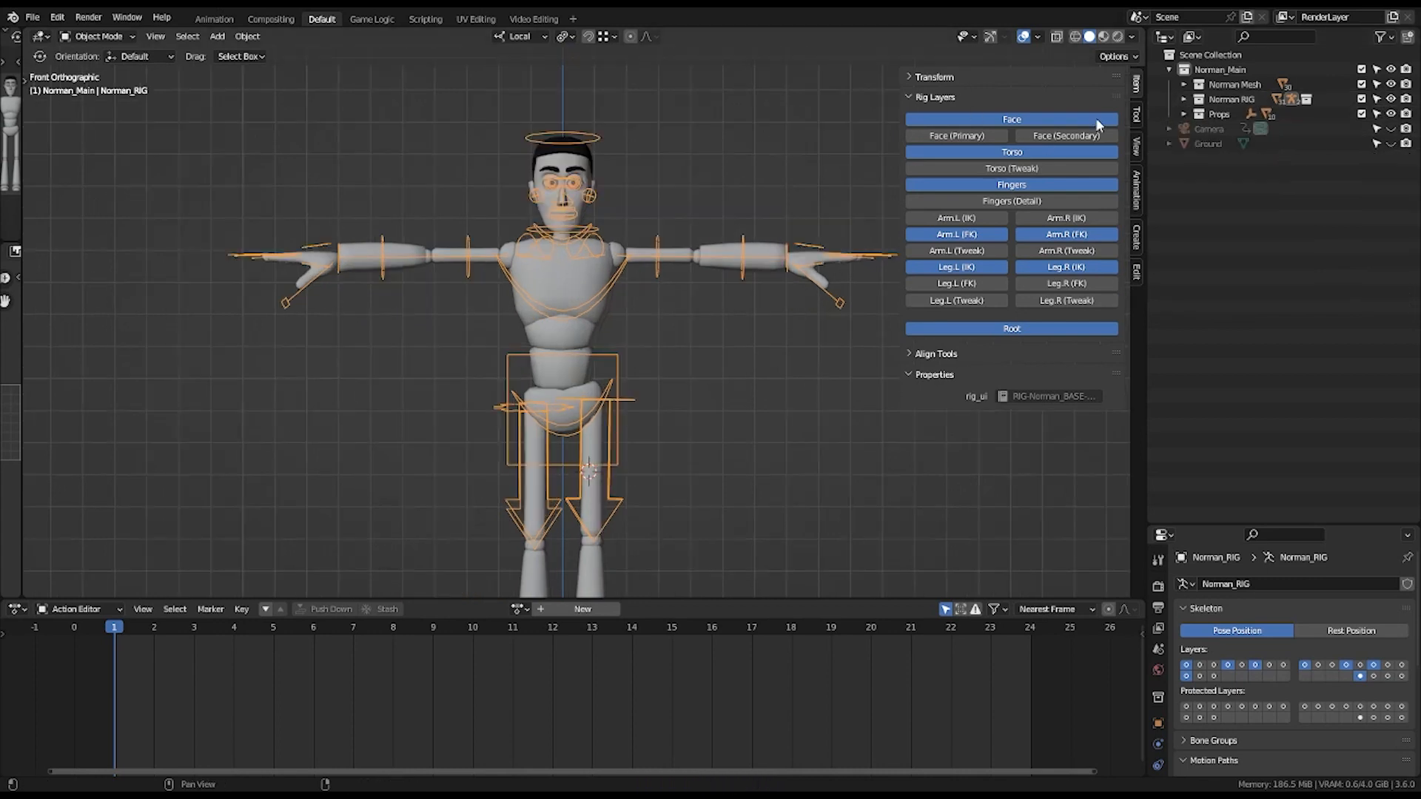
# In Props, hide the short Hair and Barbe1 beard and show the Hair1 hairstyle.
pyautogui.click(1184, 113)
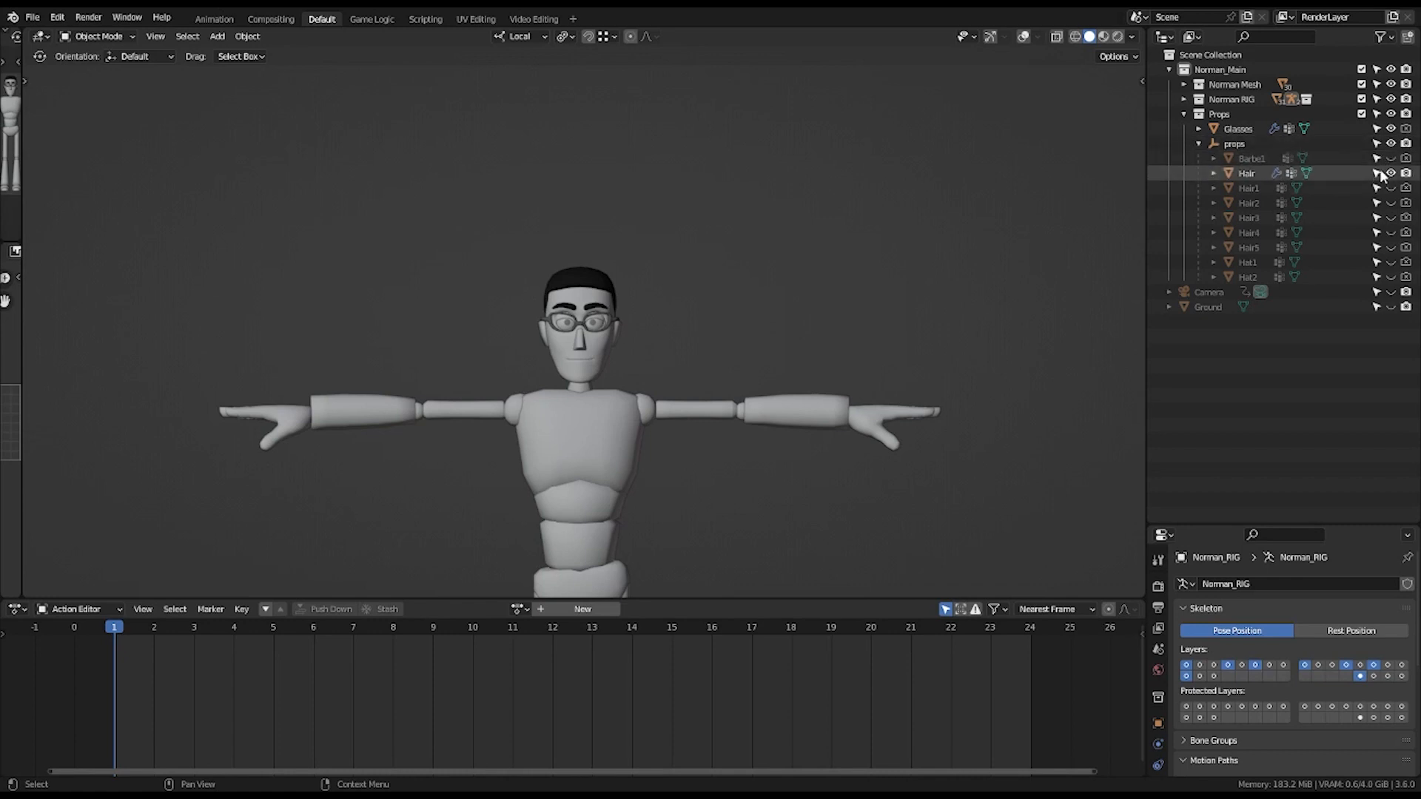
pyautogui.click(1394, 174)
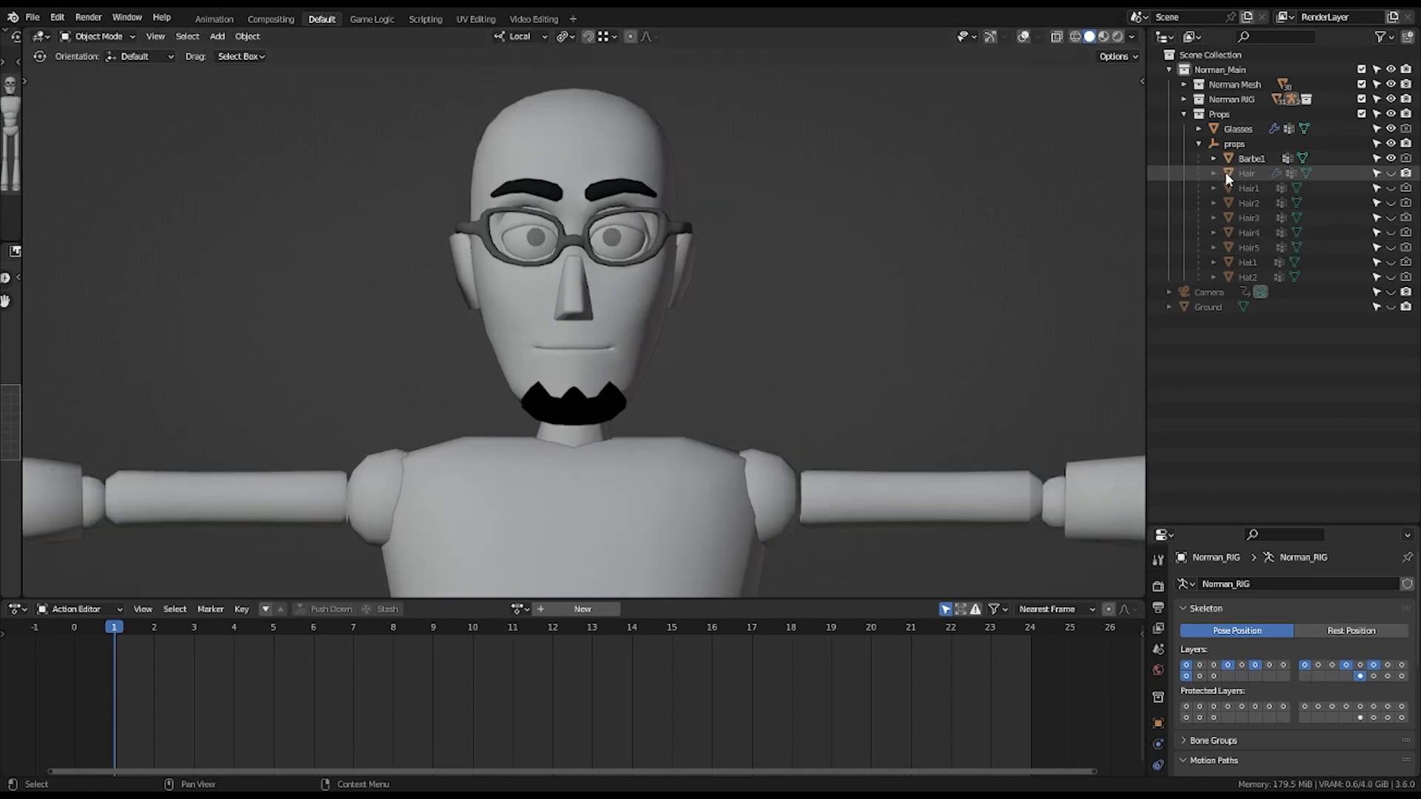
pyautogui.click(1252, 158)
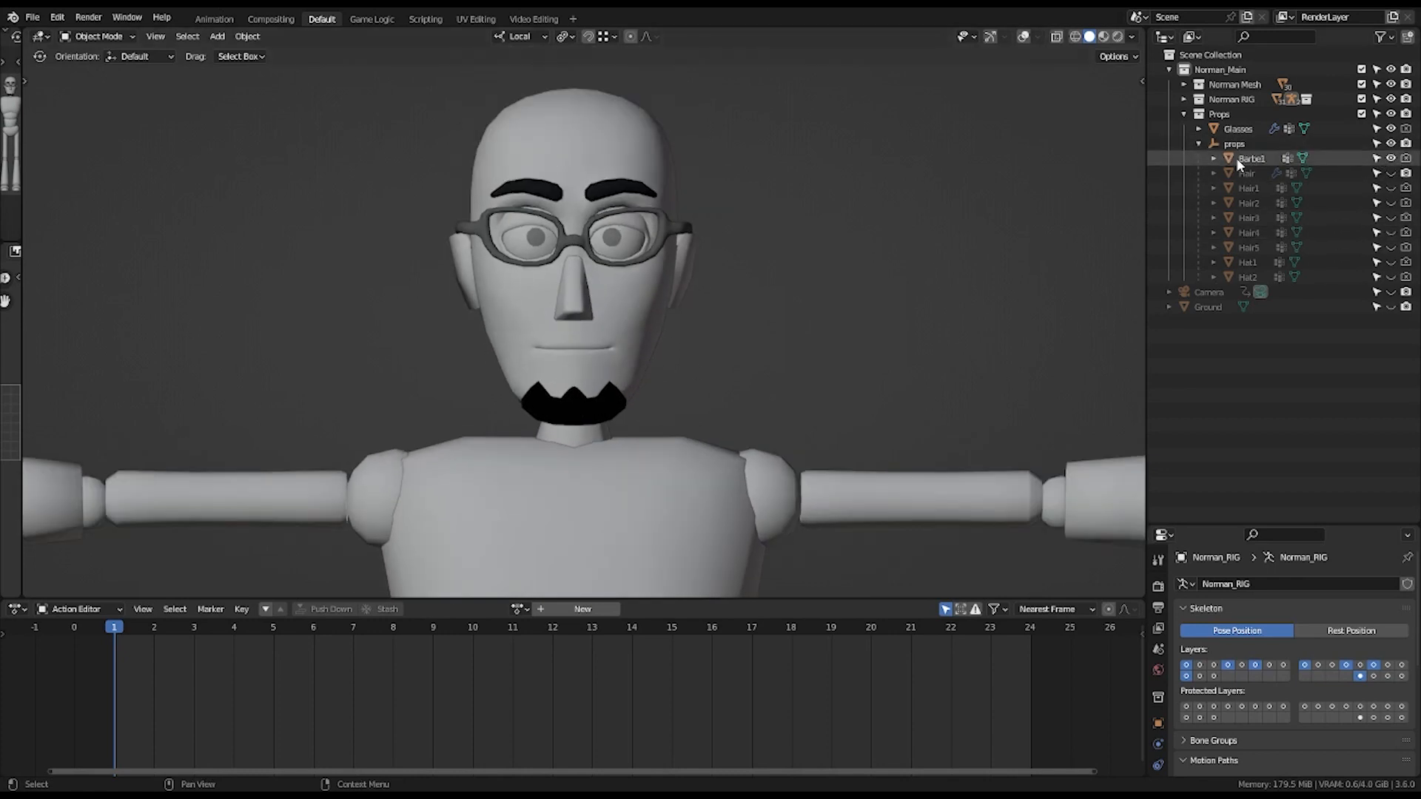
pyautogui.click(1376, 158)
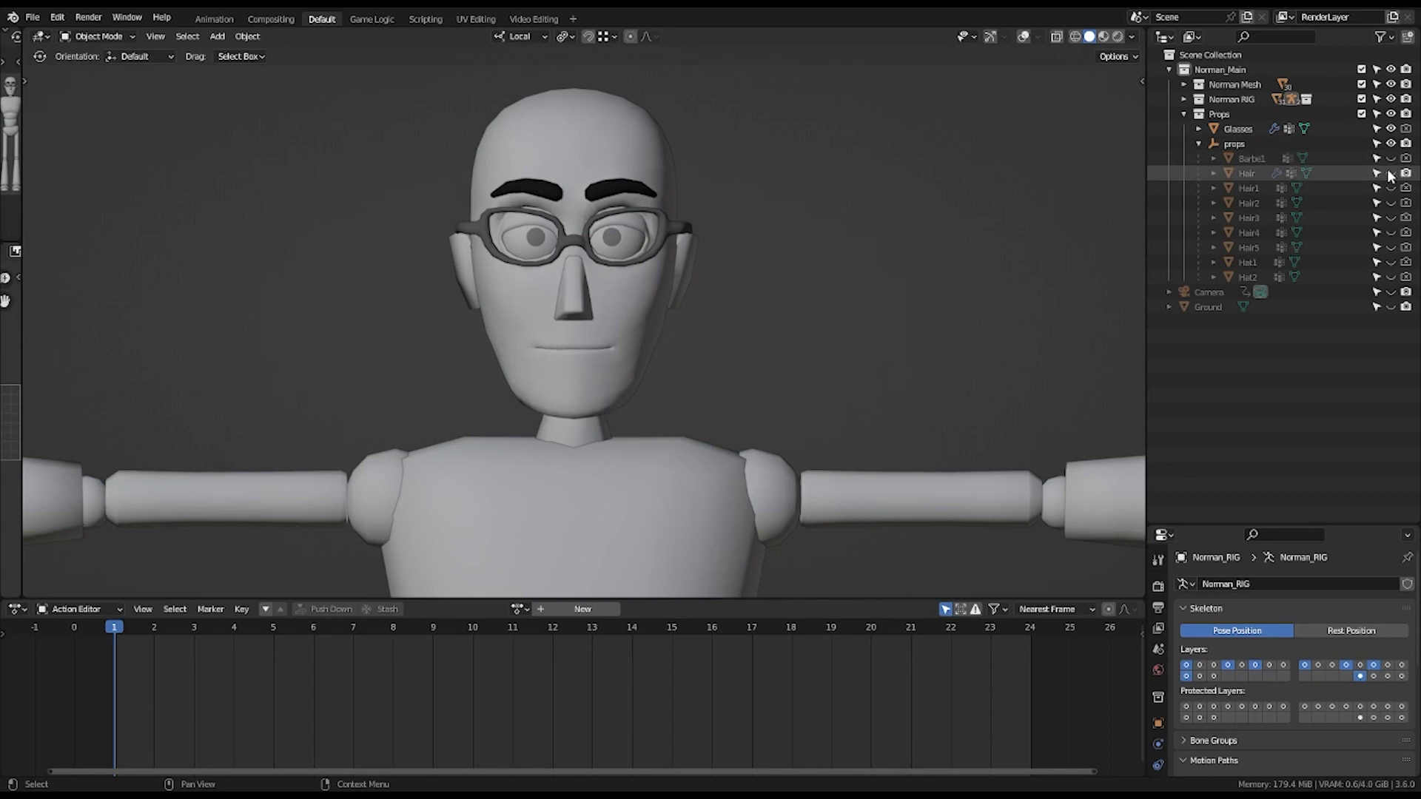
pyautogui.click(1390, 173)
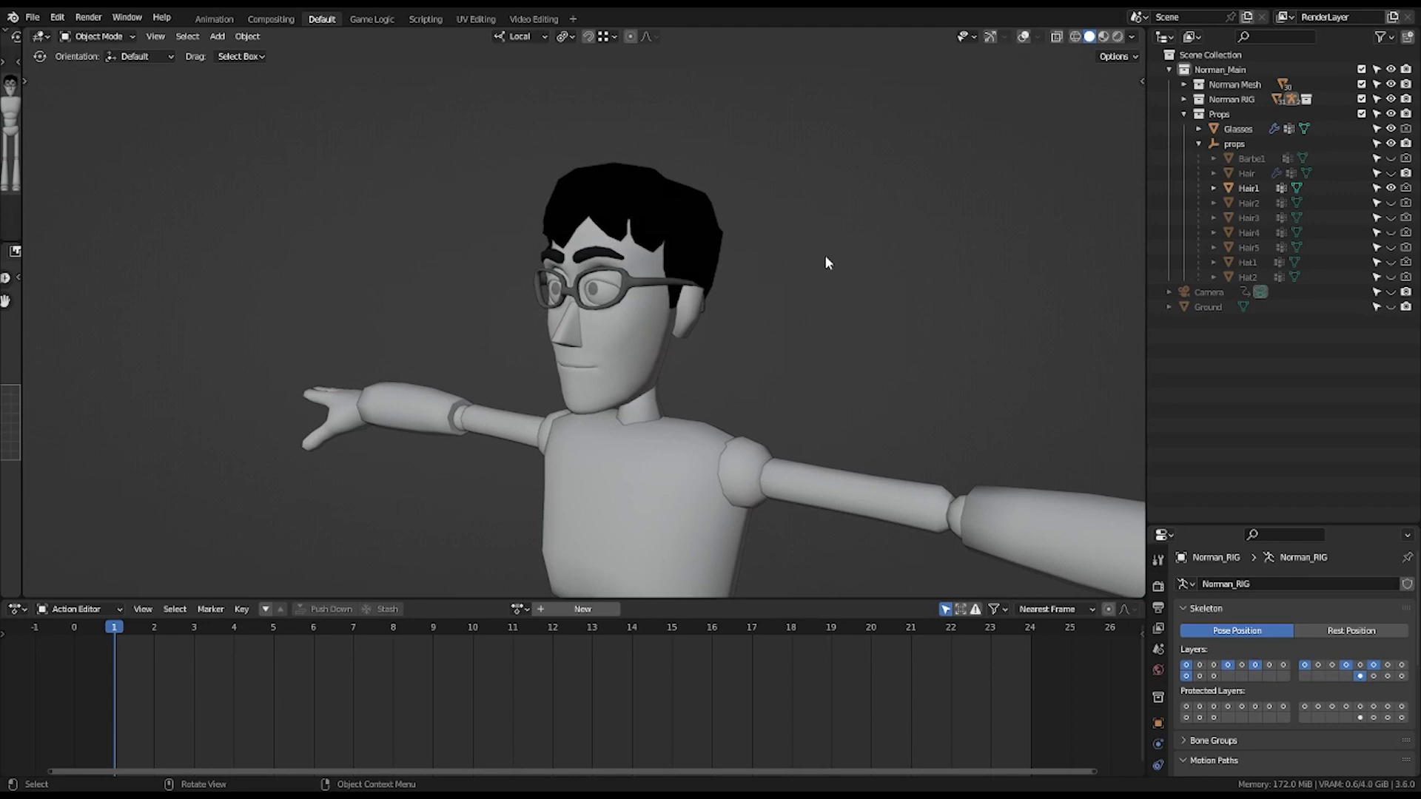
# Cycle the Hair2 hairstyle on and off in the Outliner, restore the original hair, and save.
pyautogui.click(1385, 203)
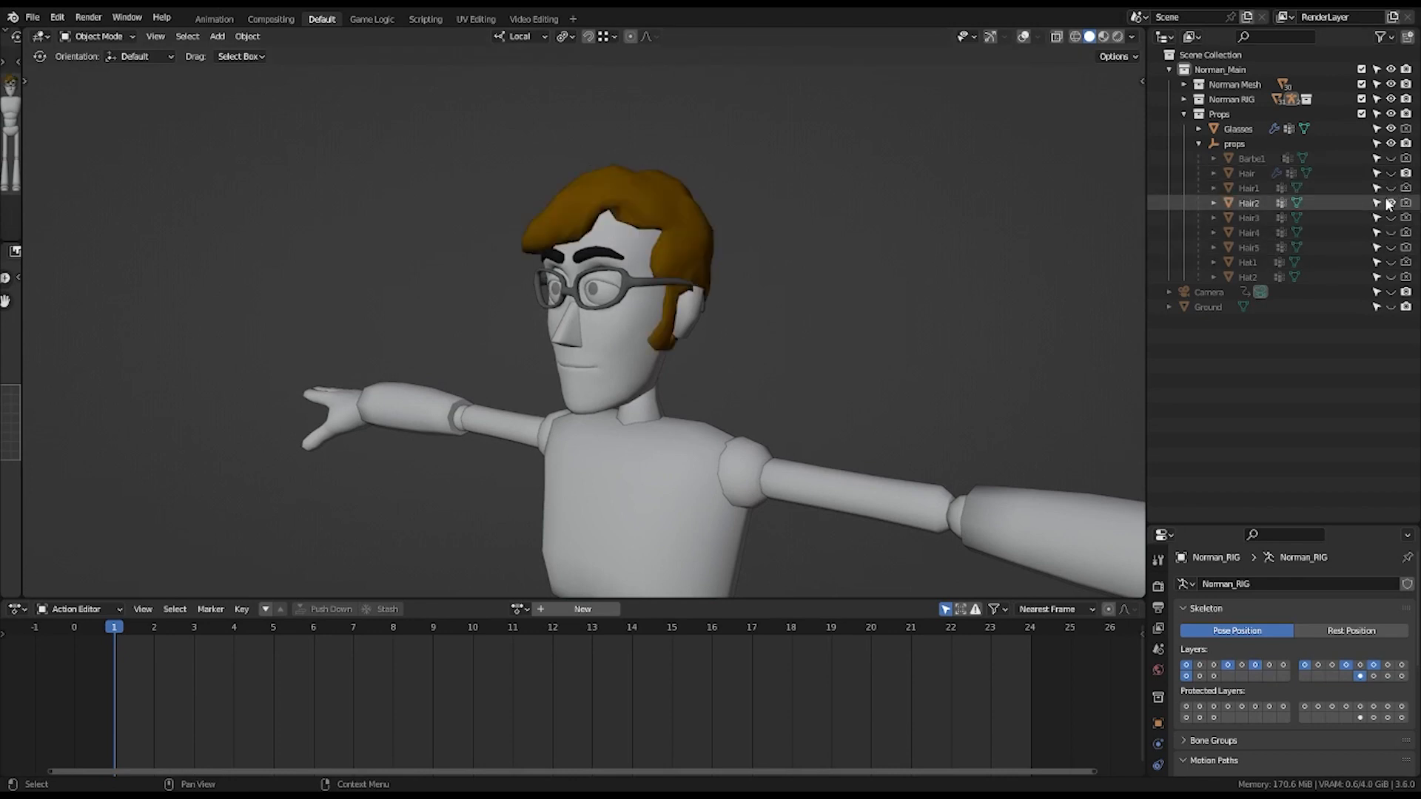
pyautogui.click(1390, 203)
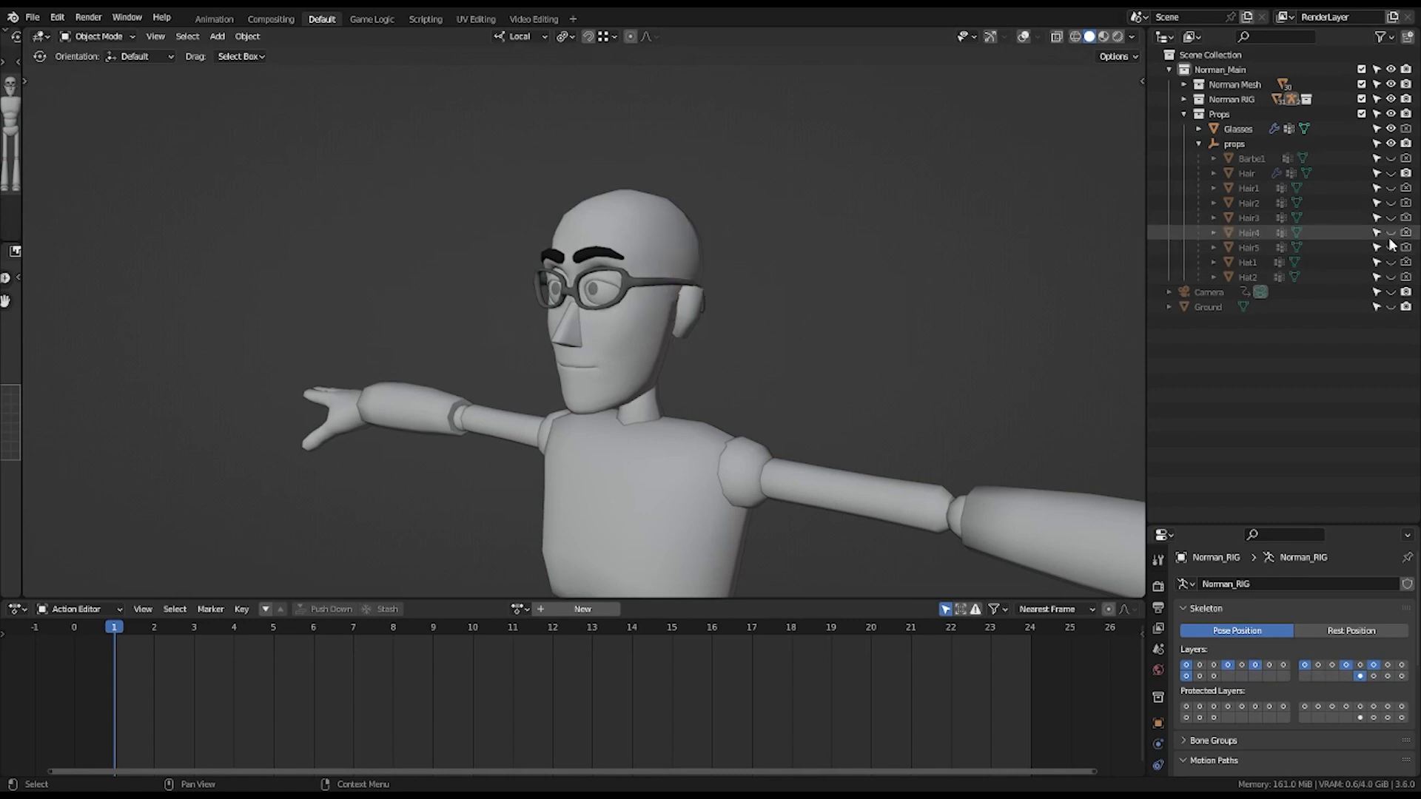
pyautogui.moveTo(1391, 264)
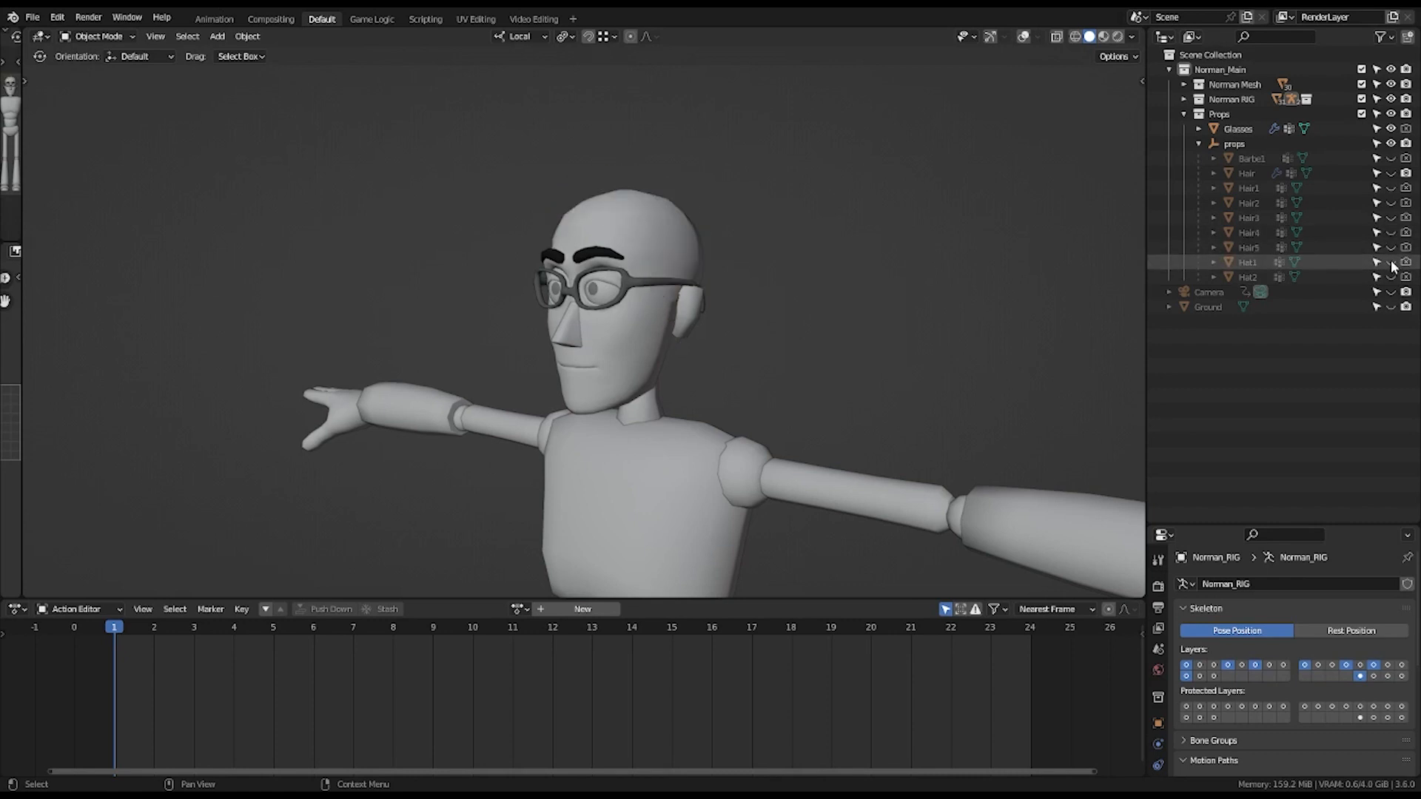
pyautogui.click(1377, 262)
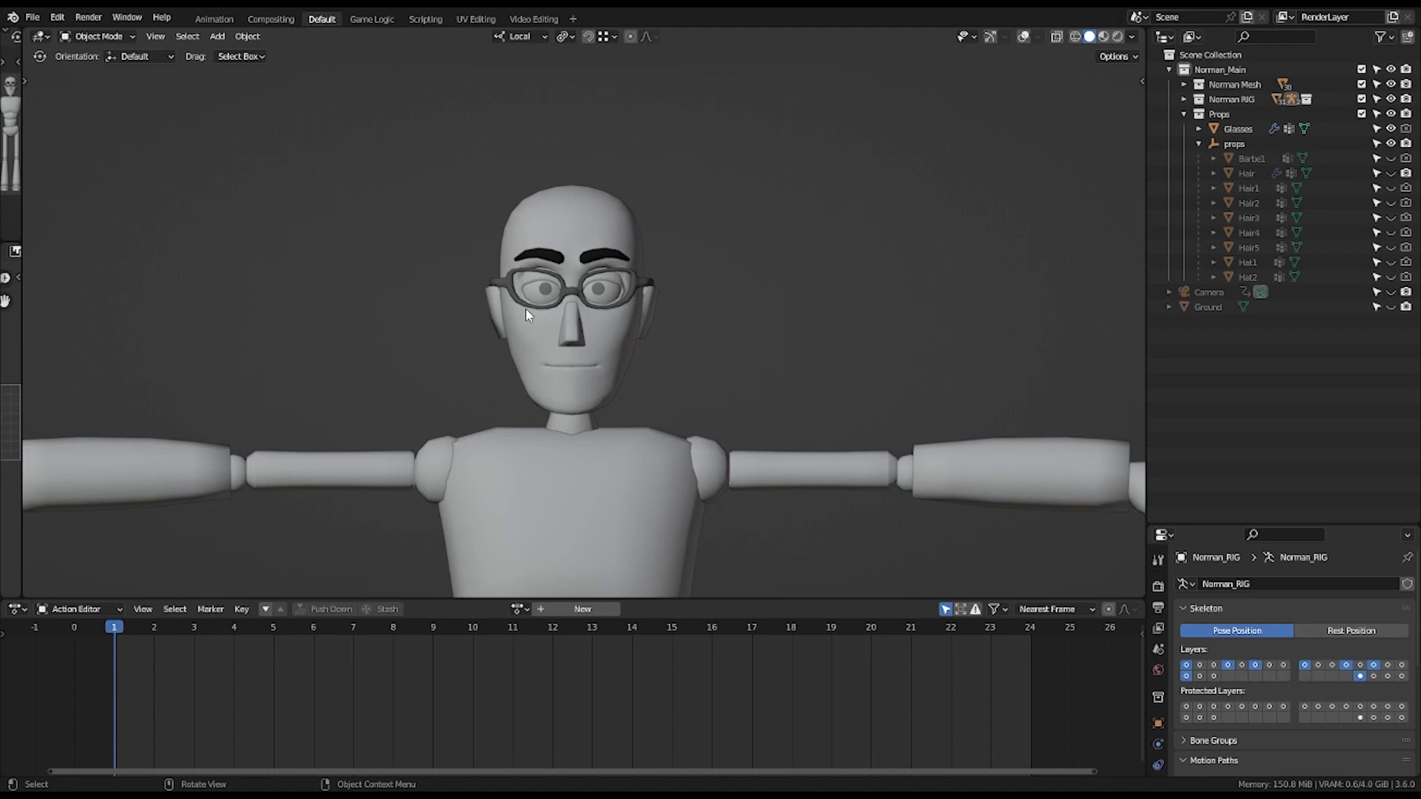
pyautogui.moveTo(484, 334)
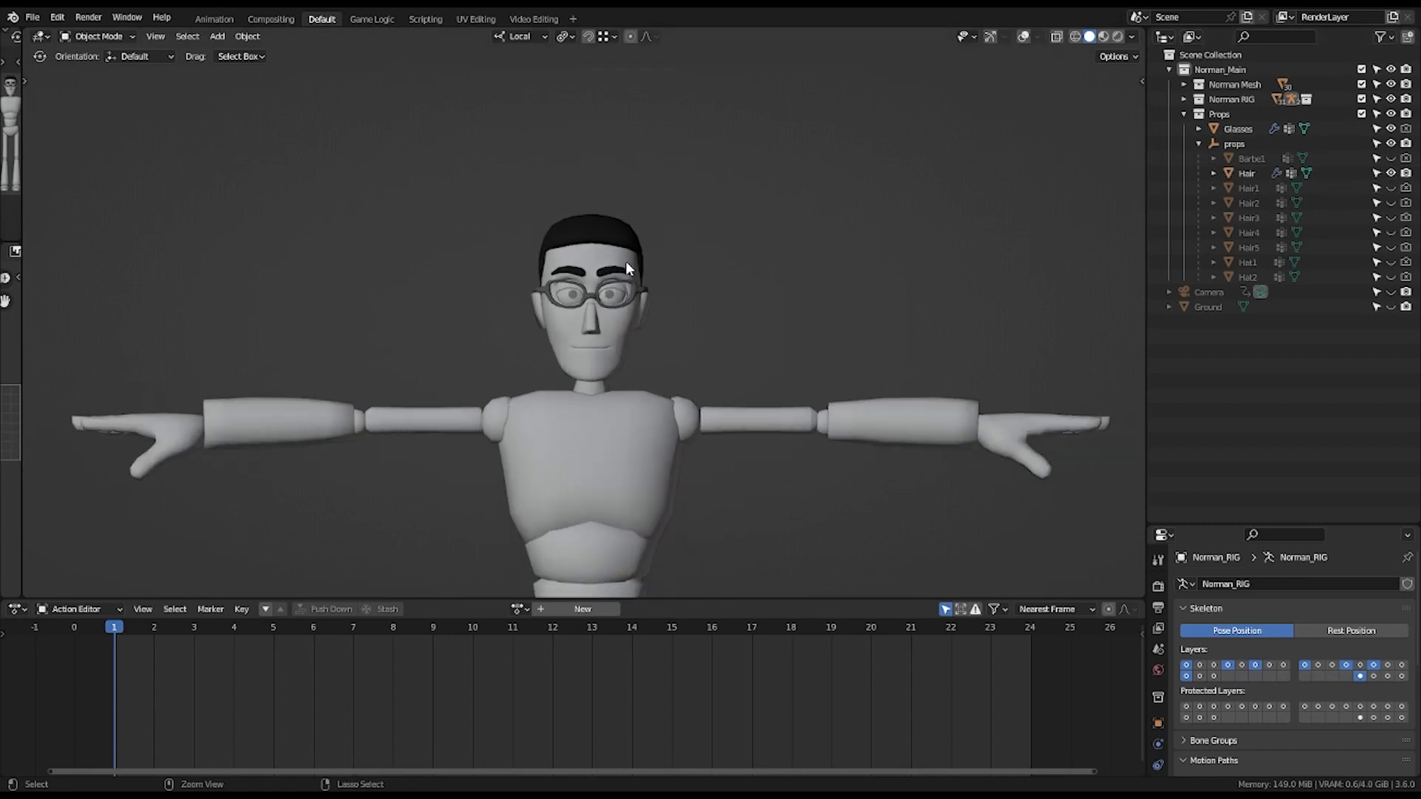
pyautogui.press('ctrl+s')
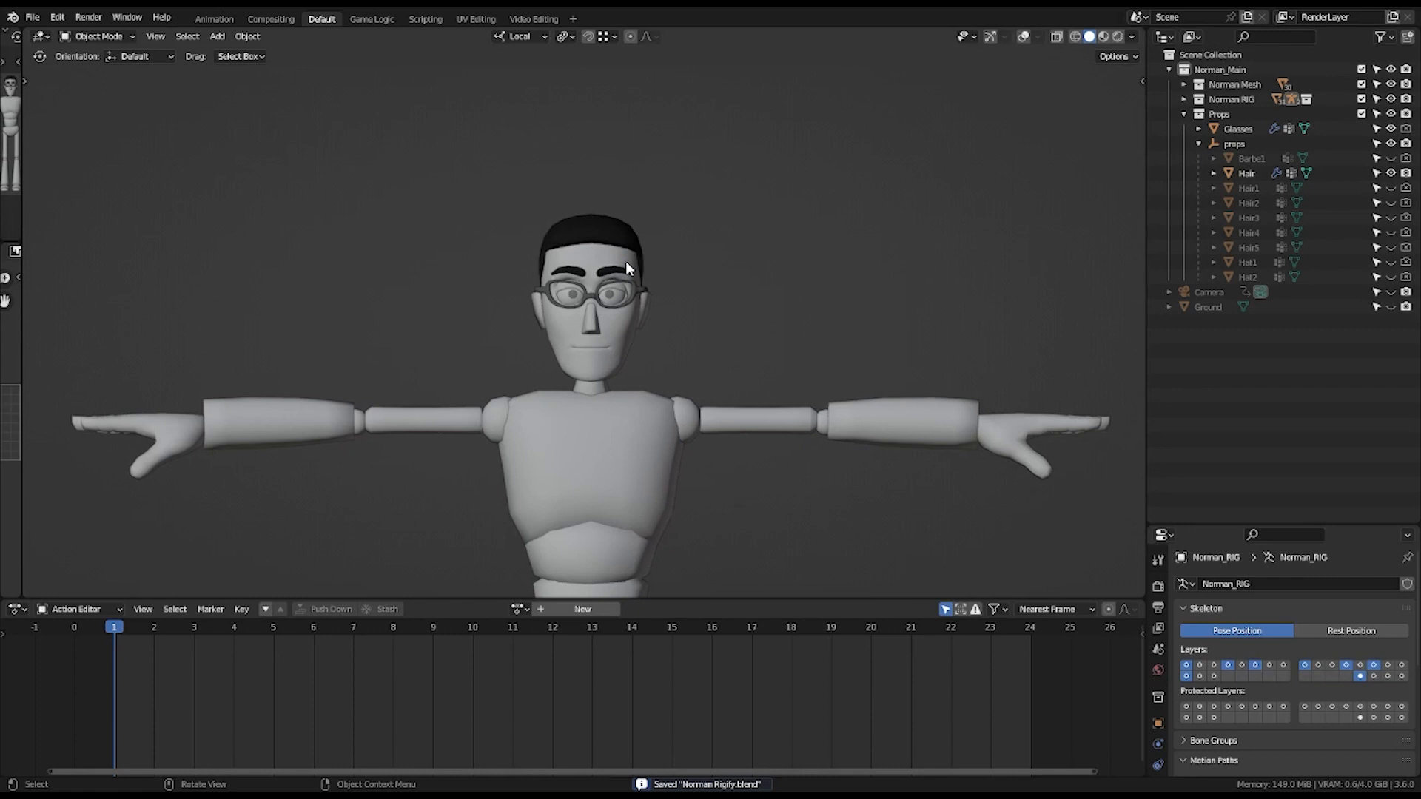